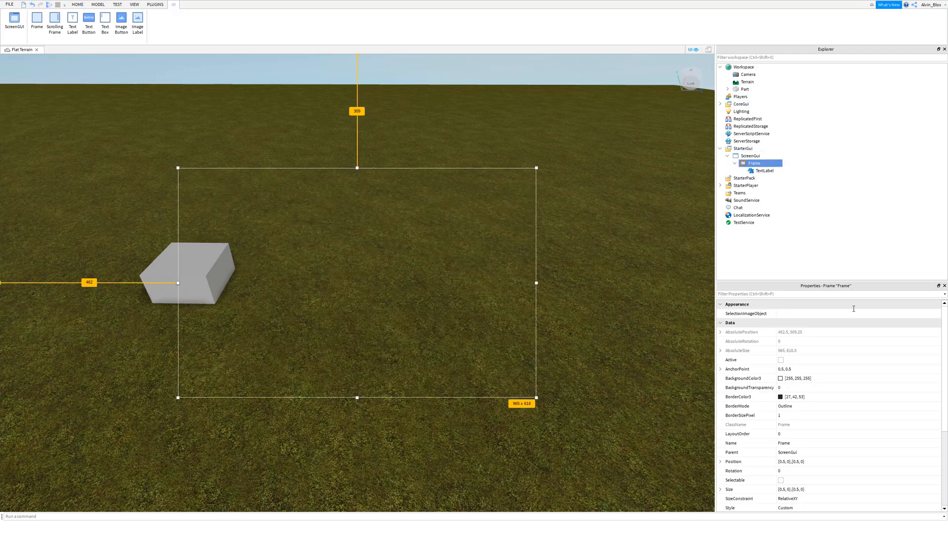
Uncheck the Frame's Visible property so the GUI starts hidden
scroll("down", 3)
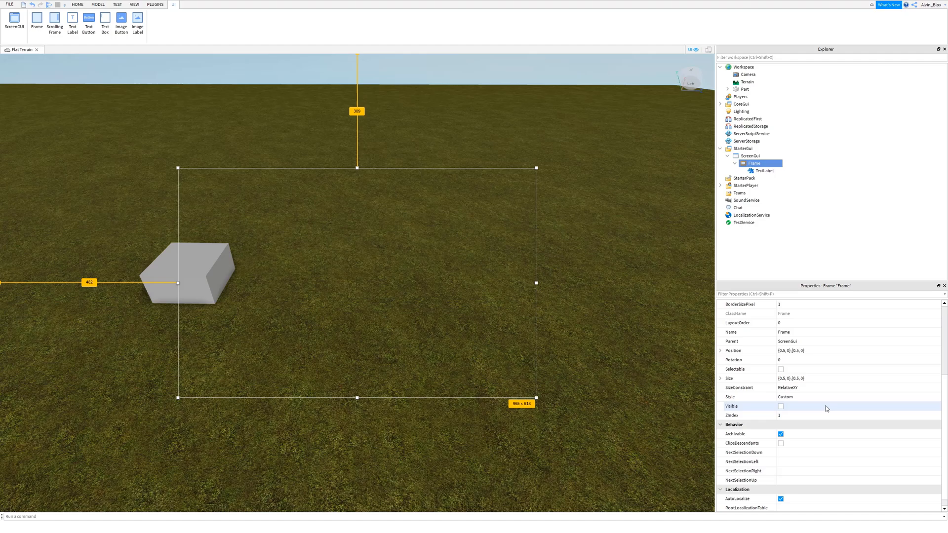
left_click(749, 156)
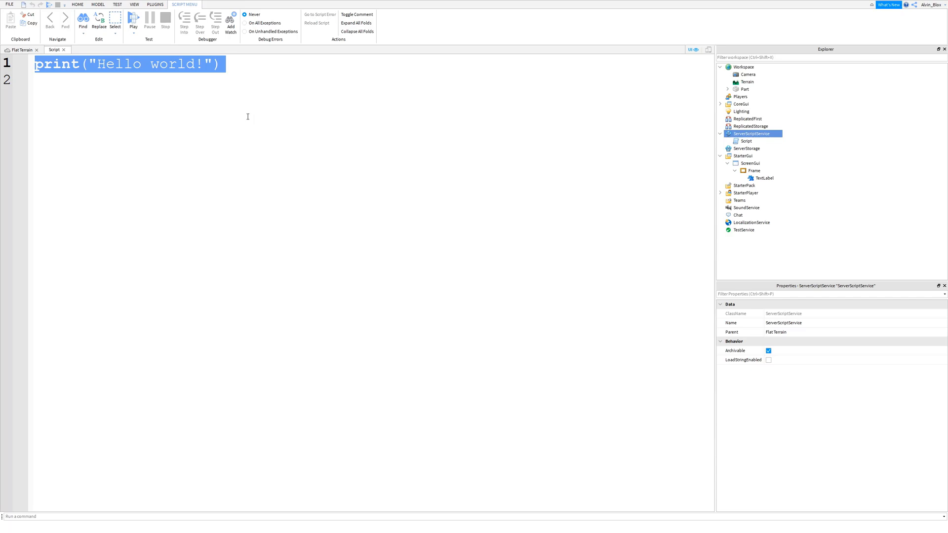
Connect game.Workspace.Part.Touched to a function with parameter hit
type("game.Workspace")
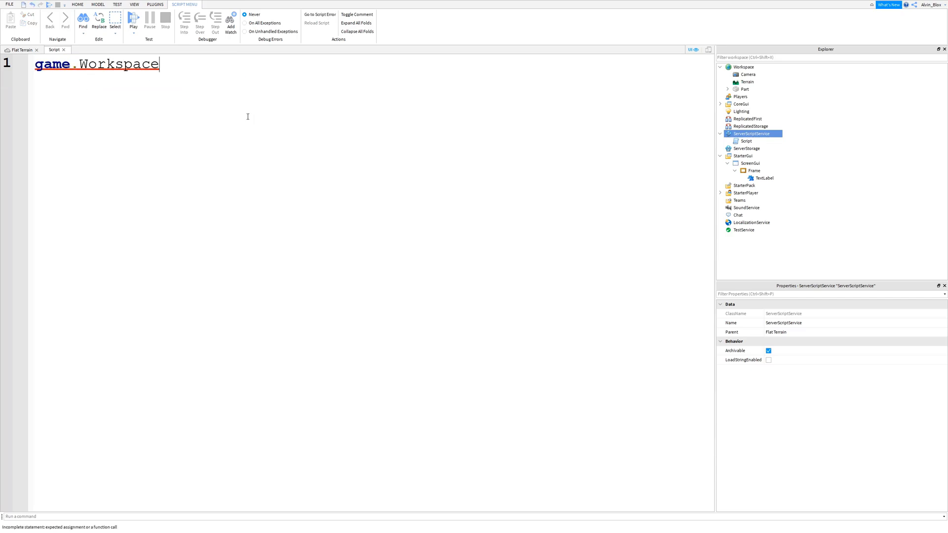
type(".Part.Touched:Connect(function(")
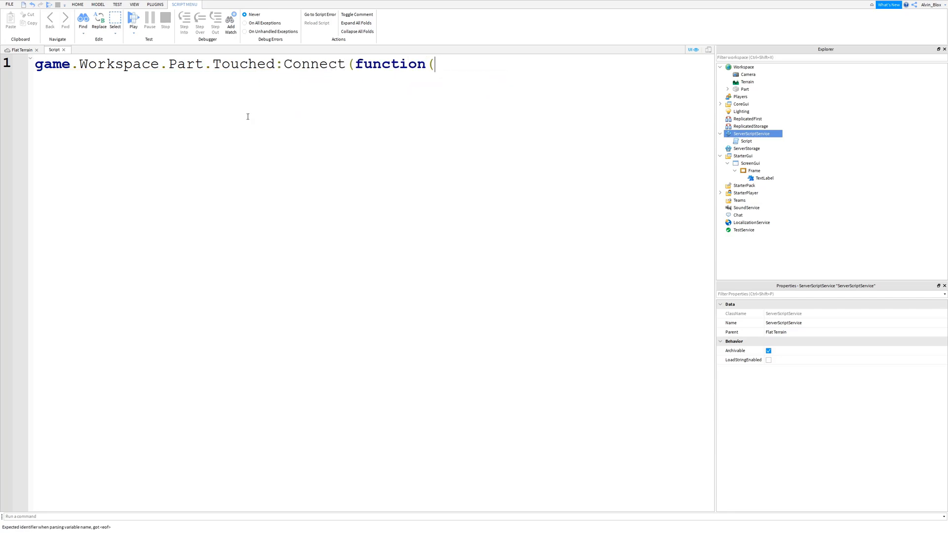
type("player)")
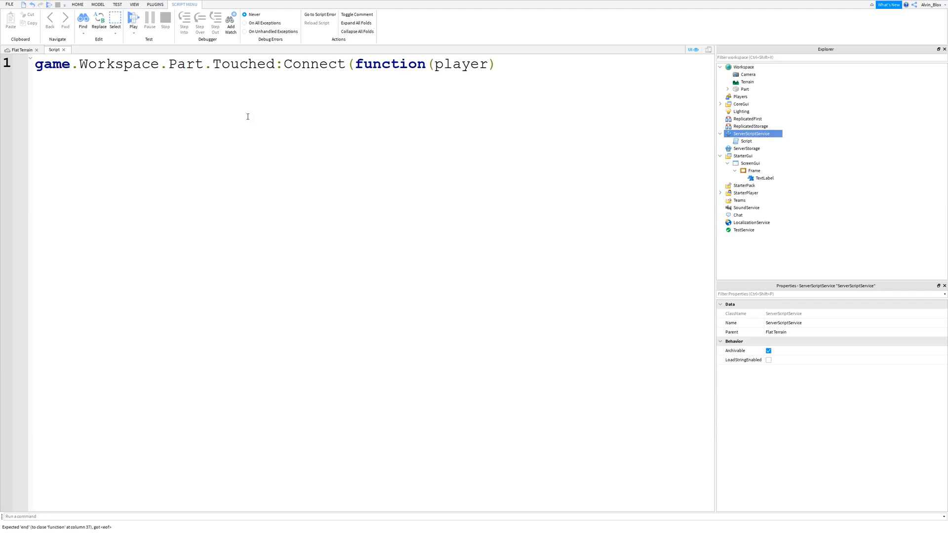
double_click(461, 64)
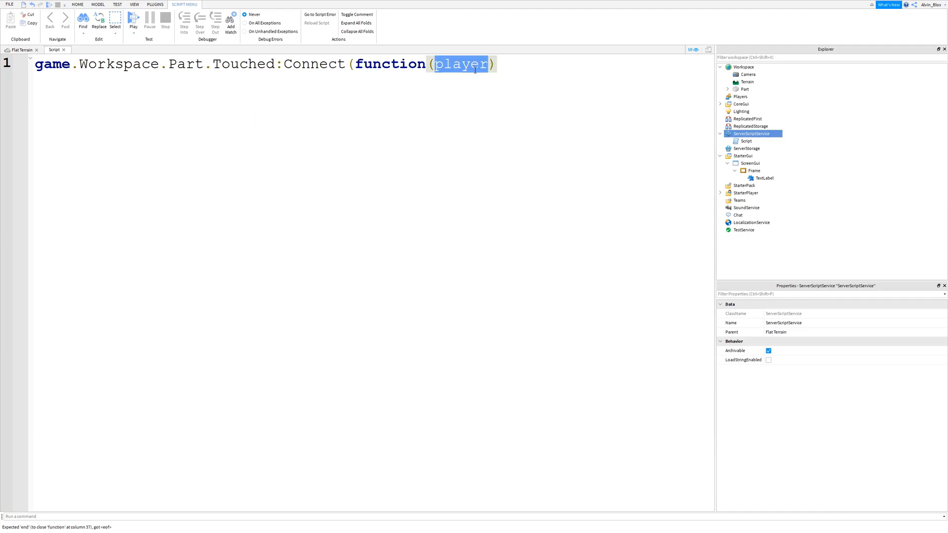
type("hit")
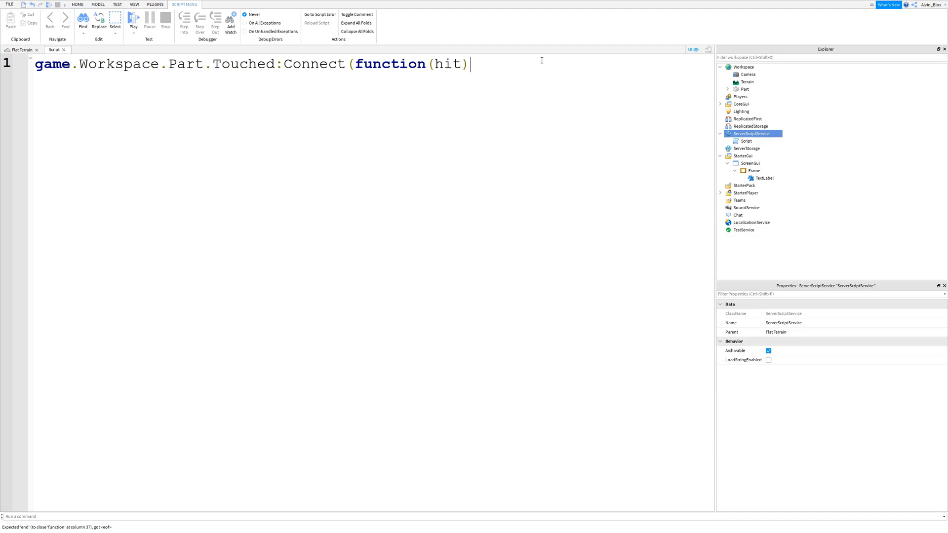
key("enter")
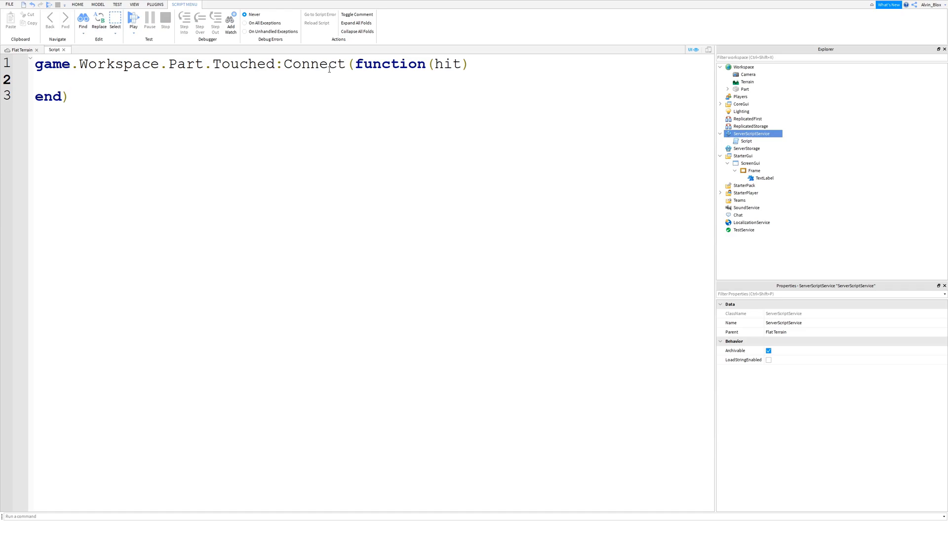
mouse_move(26, 58)
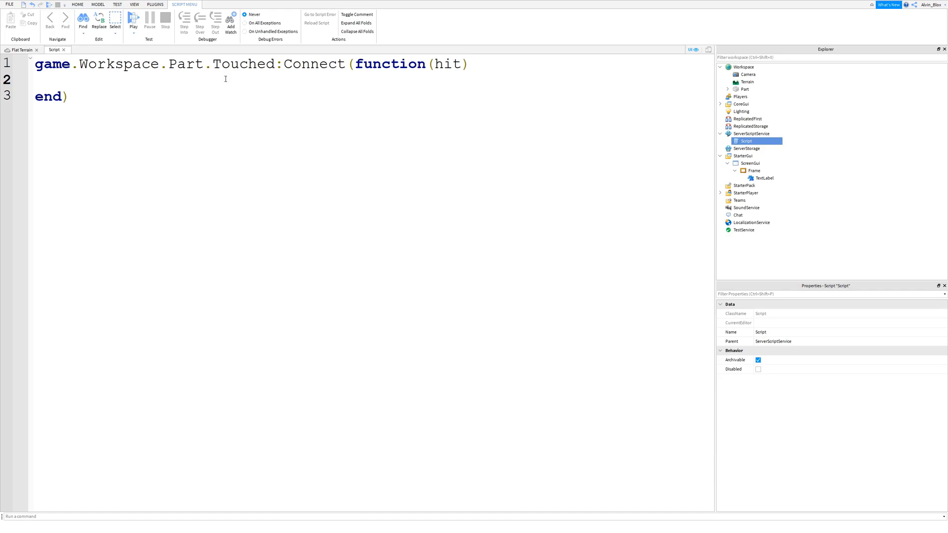
Add an if game.Players:GetPlayerFromCharacter(hit.Parent) then ... end check inside the handler
type("if game.Players:Get")
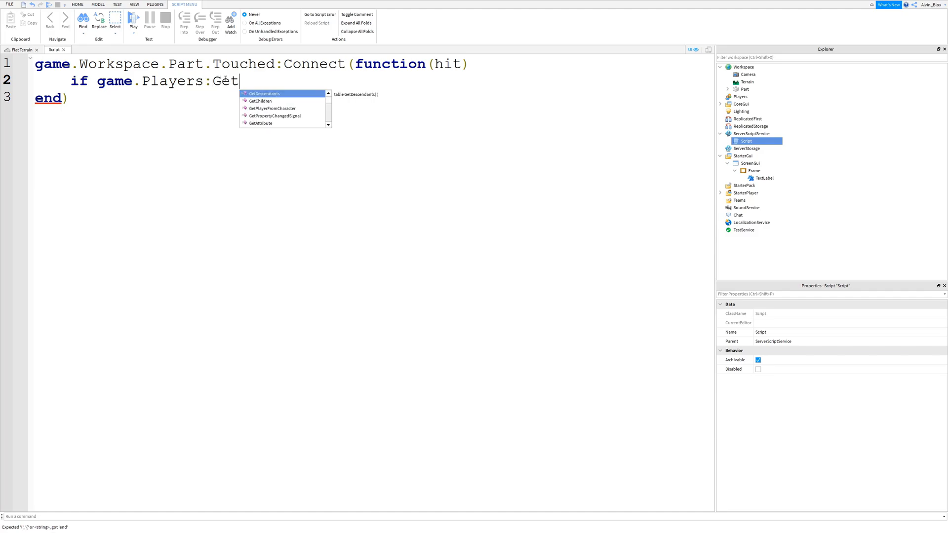
type("PlayerFromCharacter(hit.")
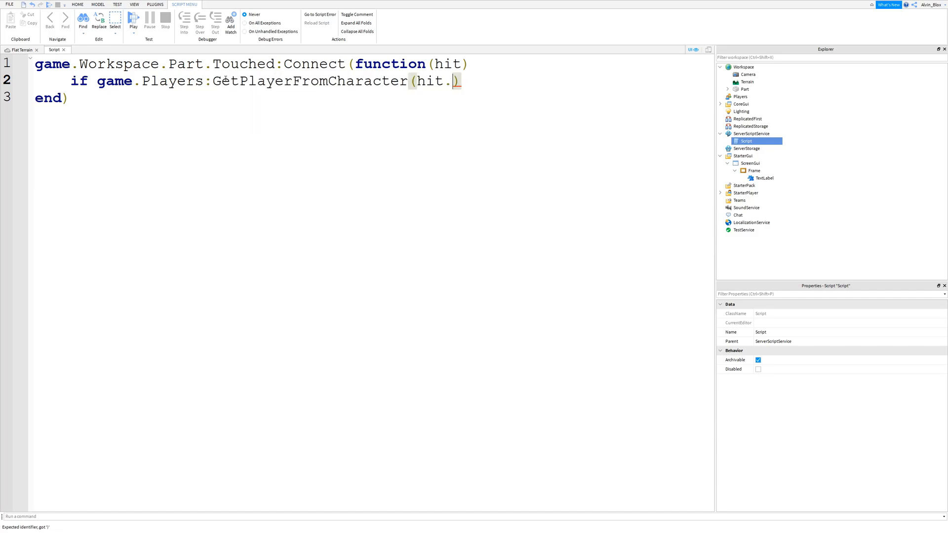
type("Parent")
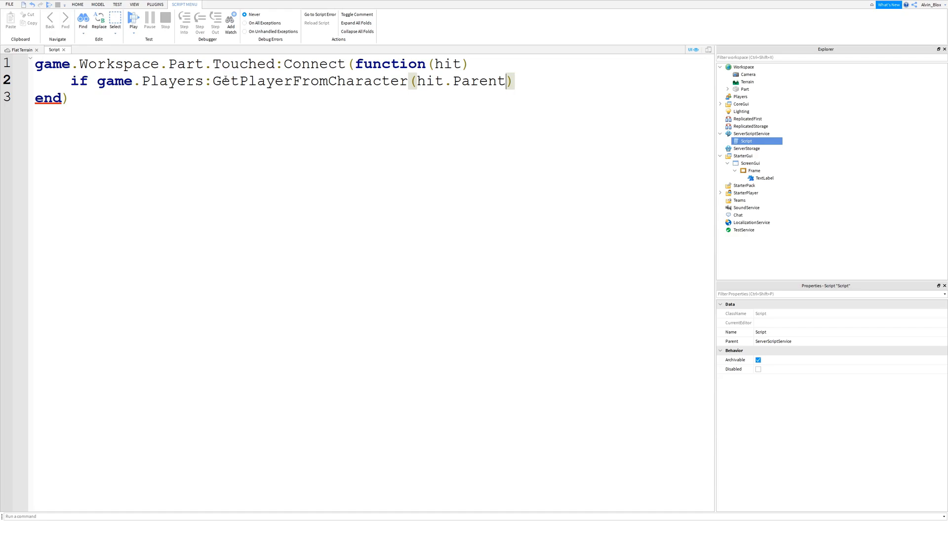
left_click_drag(97, 80, 510, 80)
type(" then")
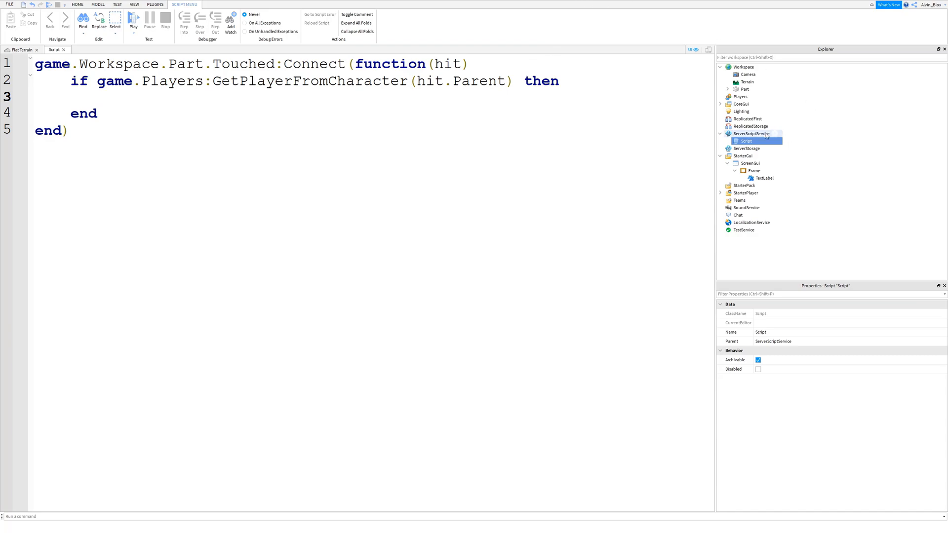
Insert a RemoteEvent into ReplicatedStorage and name it ShowGUI
type("remo")
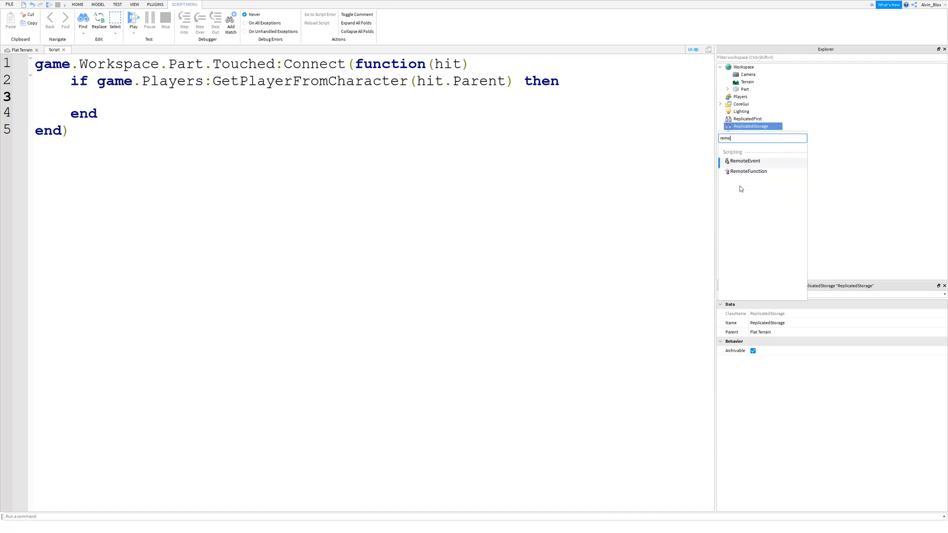
left_click(745, 161)
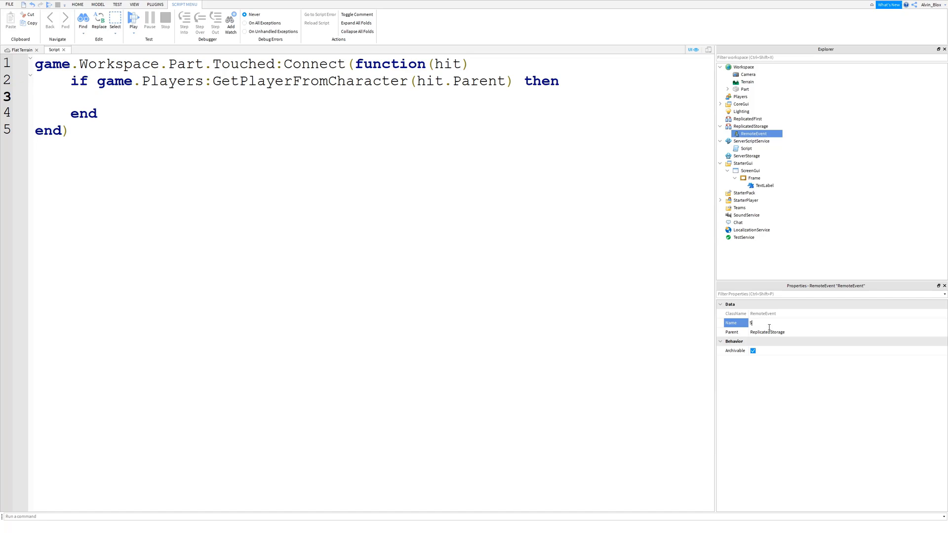
type("ShowGui")
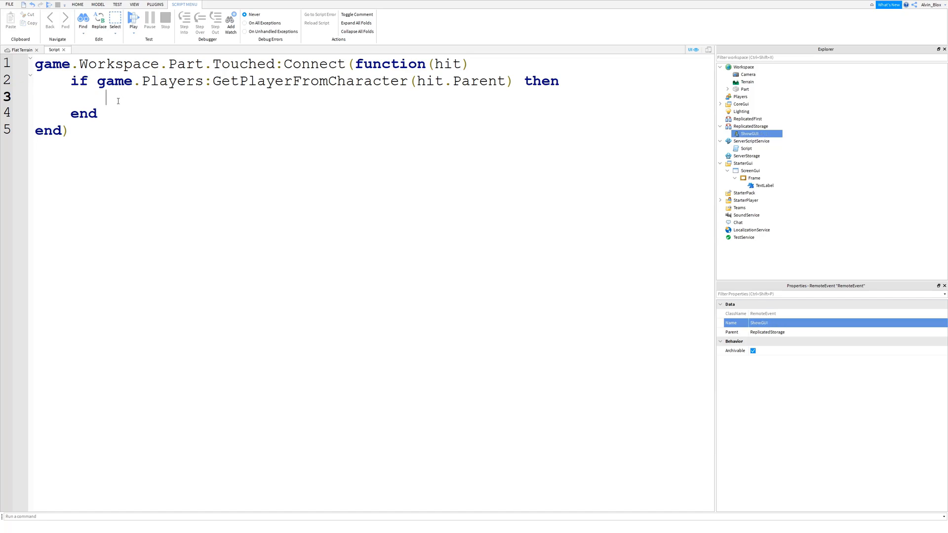
Fire game.ReplicatedStorage.ShowGUI:FireClient with GetPlayerFromCharacter(hit.Parent) inside the if block
type("game.Replica")
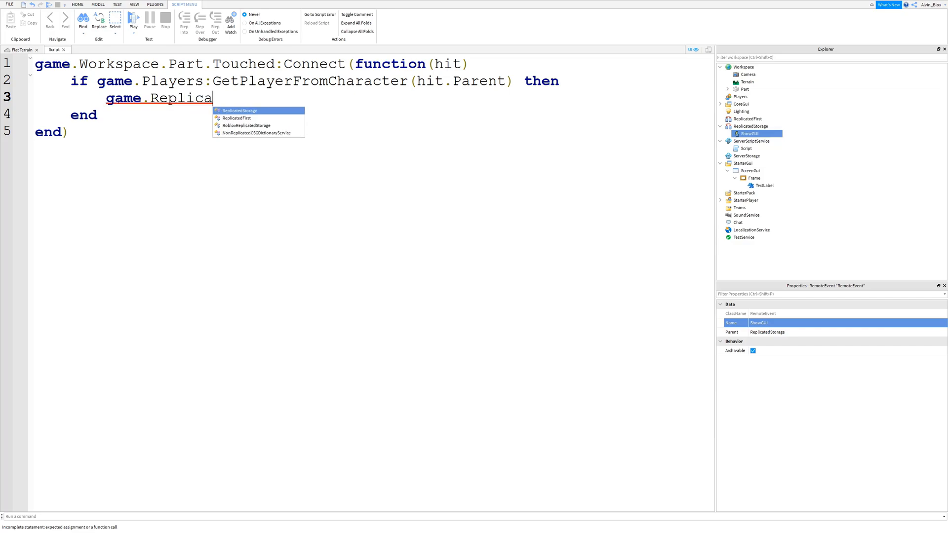
type(".")
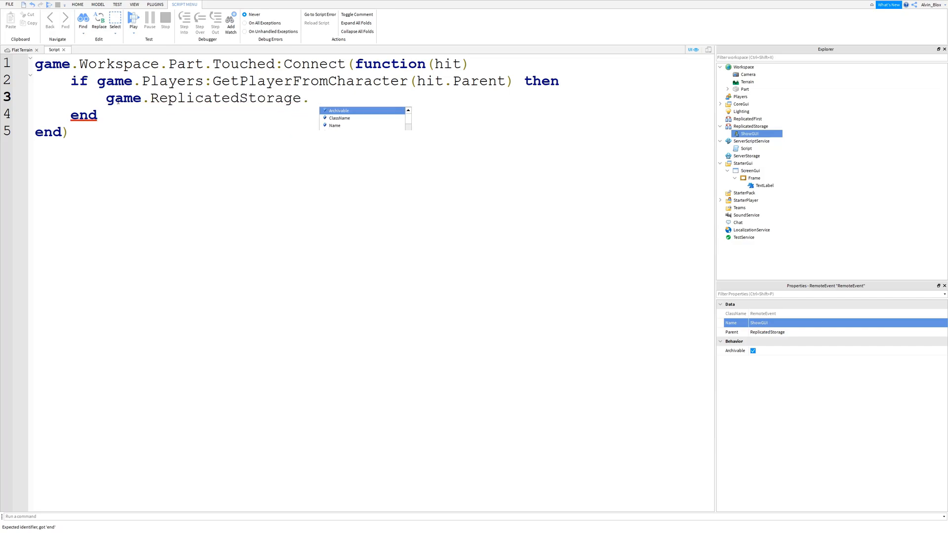
type("ShowGUI")
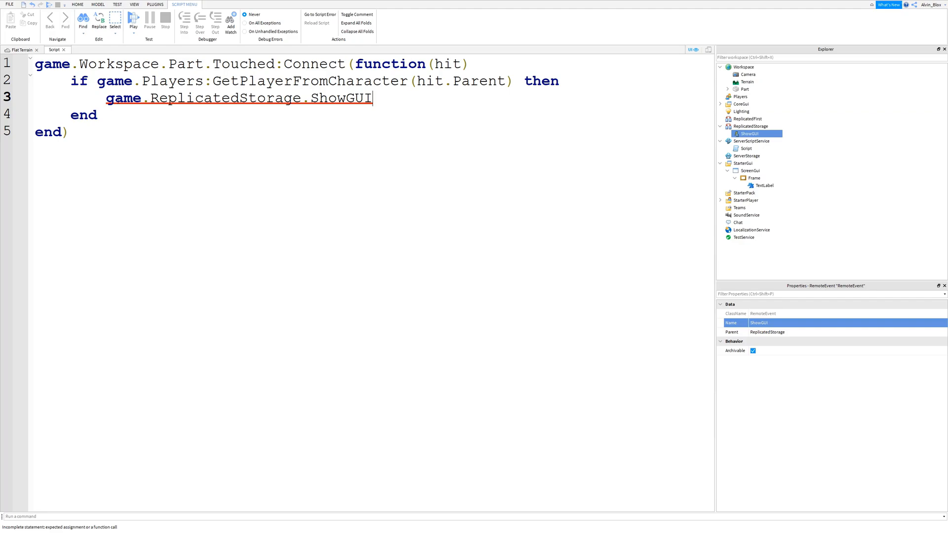
type(":FireClie")
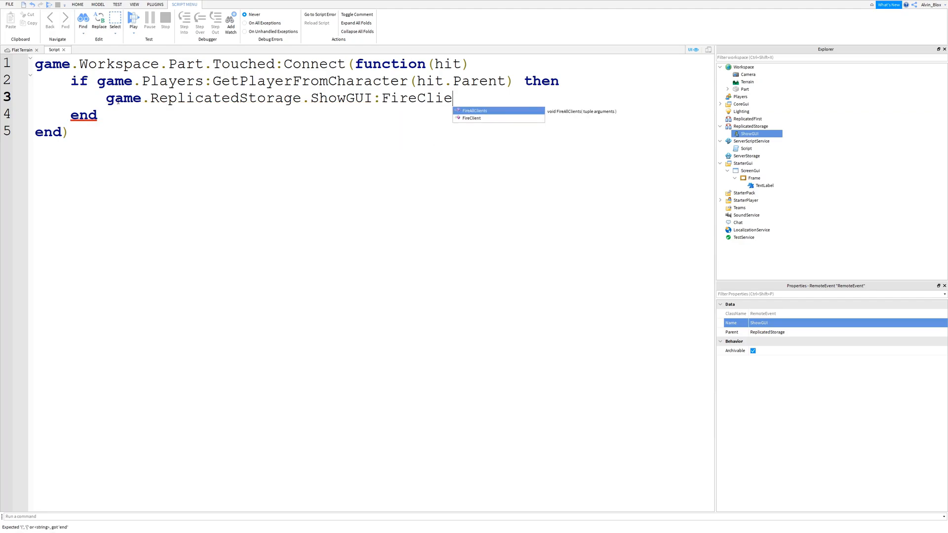
type("nt")
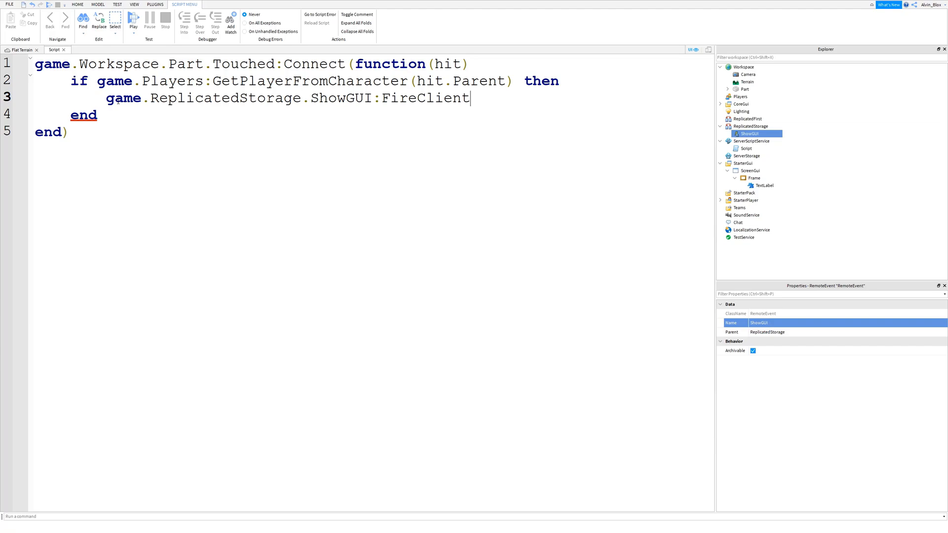
type("()")
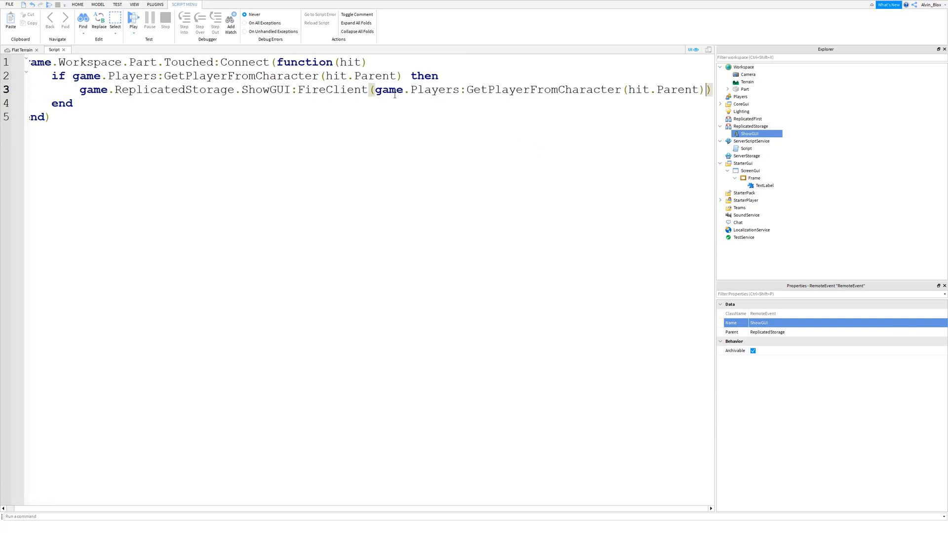
left_click_drag(374, 90, 706, 90)
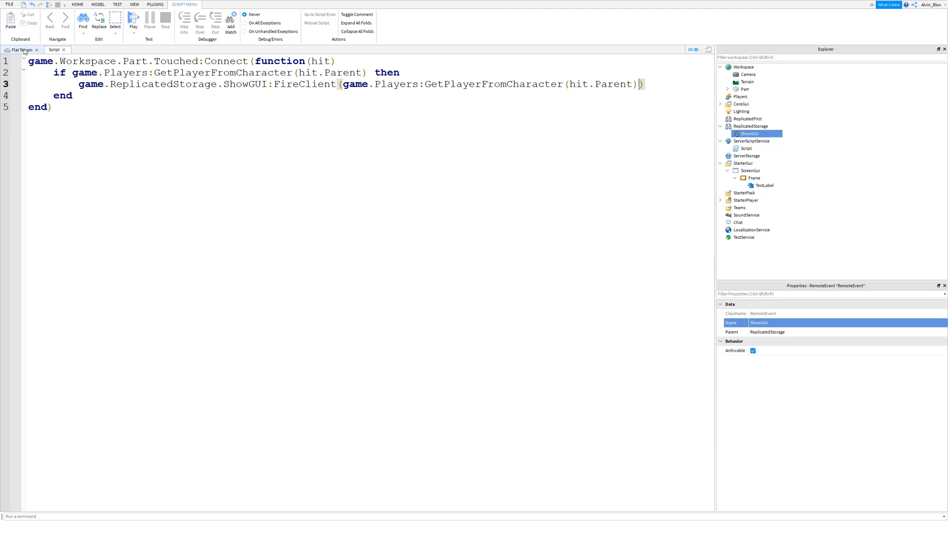
Insert a LocalScript inside the ScreenGui under StarterGui and open it
left_click(743, 163)
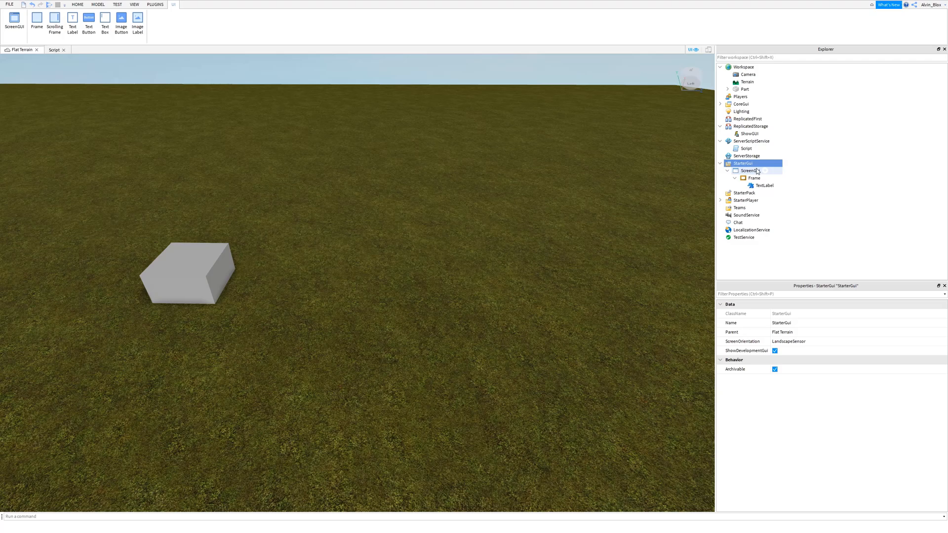
left_click(749, 171)
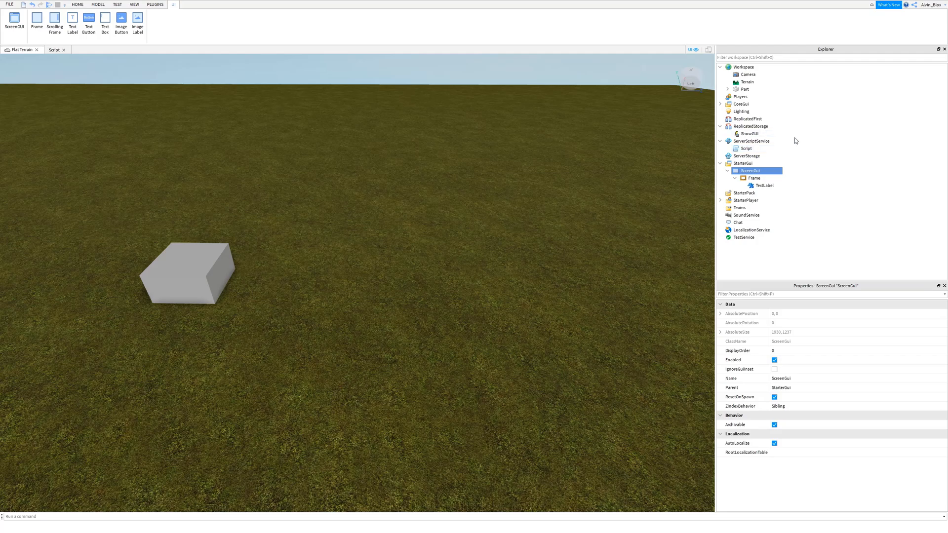
type("local")
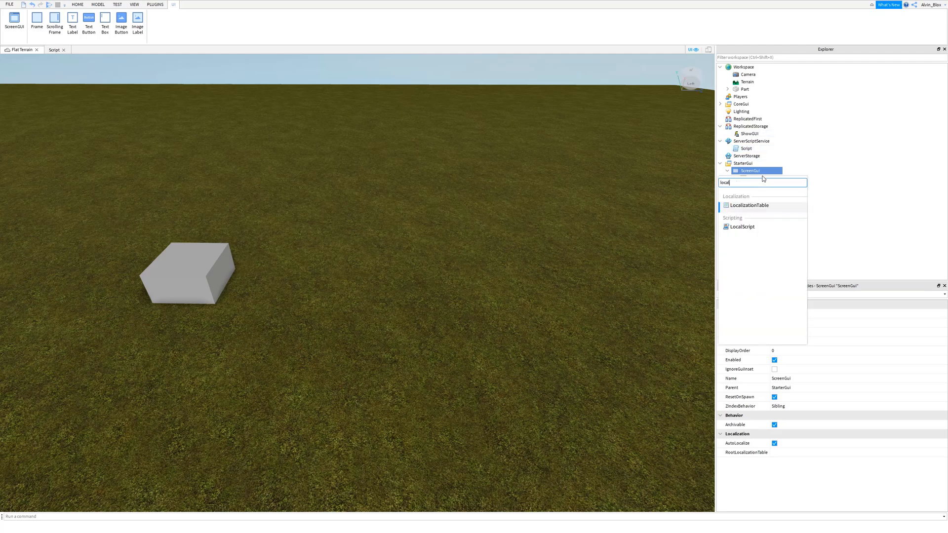
left_click(742, 226)
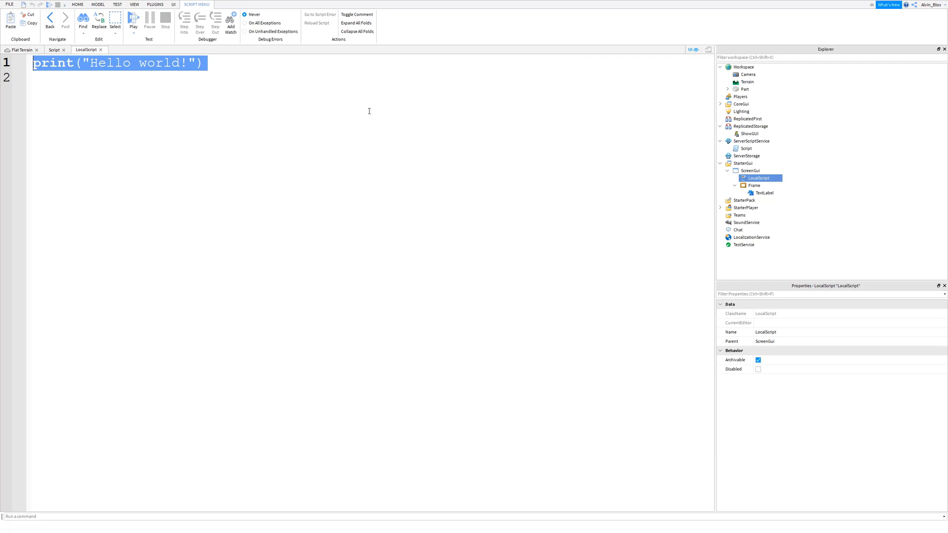
Connect game.ReplicatedStorage.ShowGUI.OnClientEvent to an empty function
type("game,")
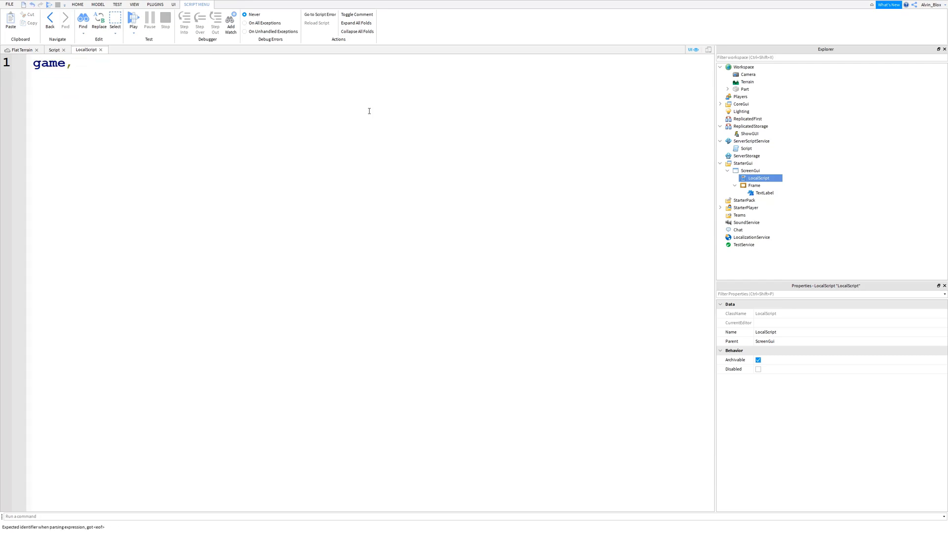
type(".ReplicatedStorage.S")
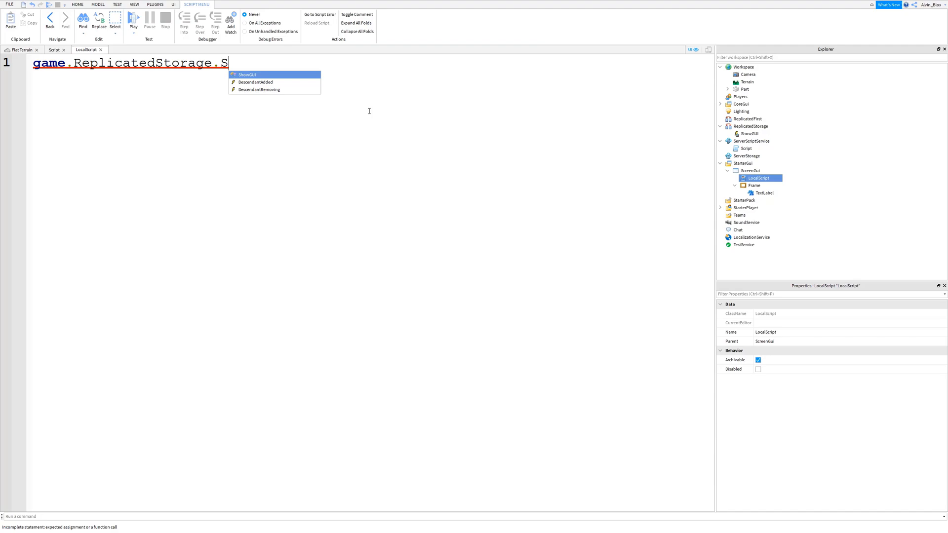
type("howGUI.On")
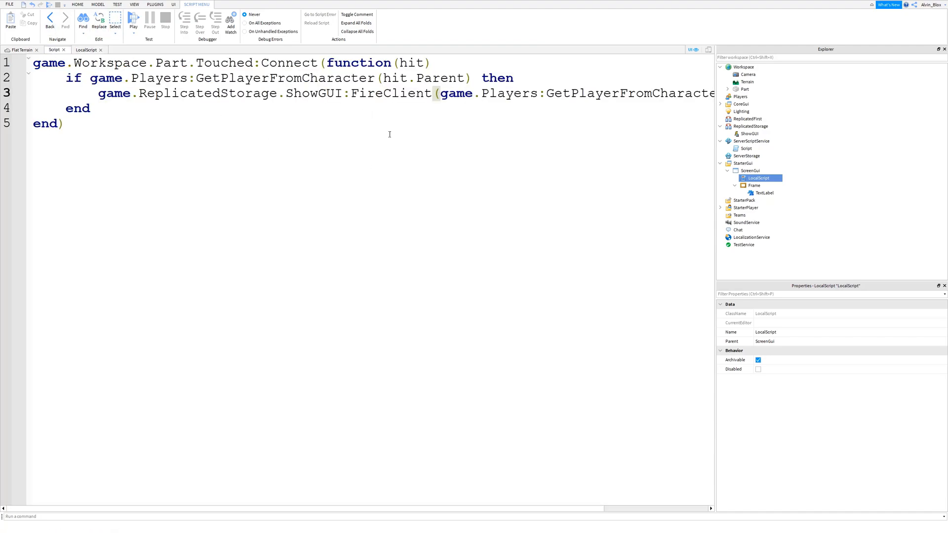
type("game.ReplicatedStorage.ShowGUI.OnClientEvent")
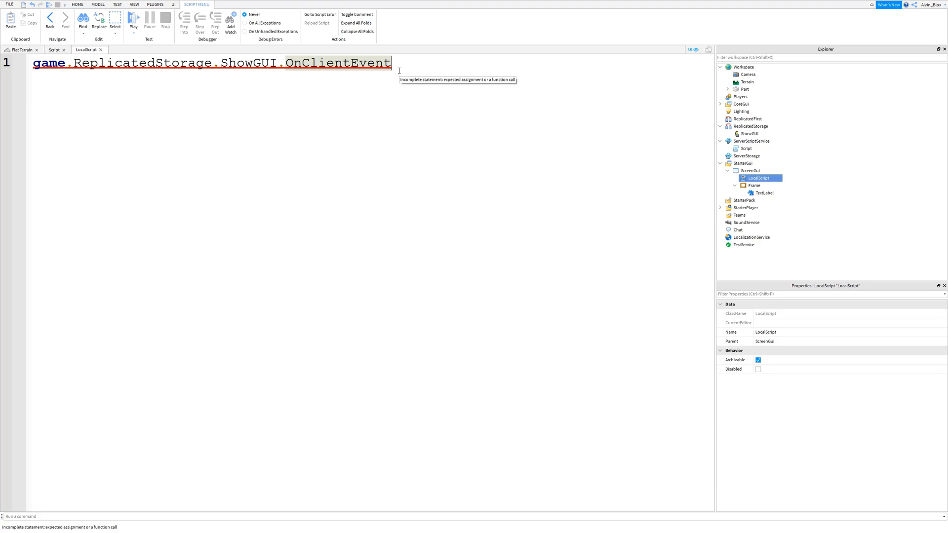
type(":C")
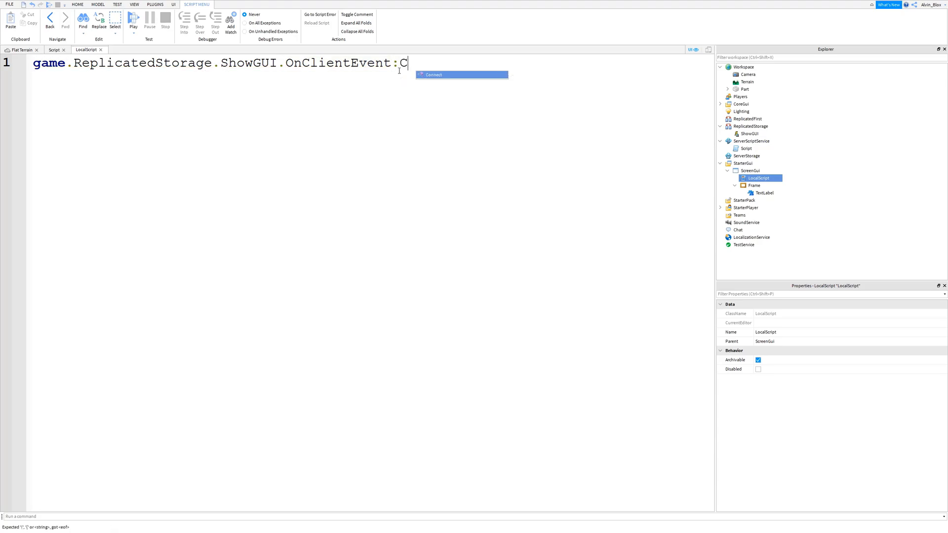
type("onnect(function(")
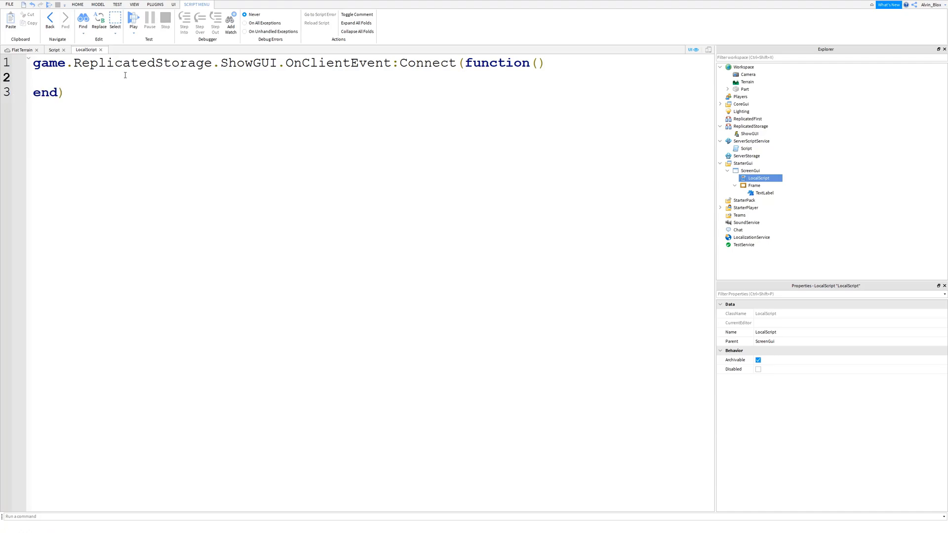
left_click(66, 77)
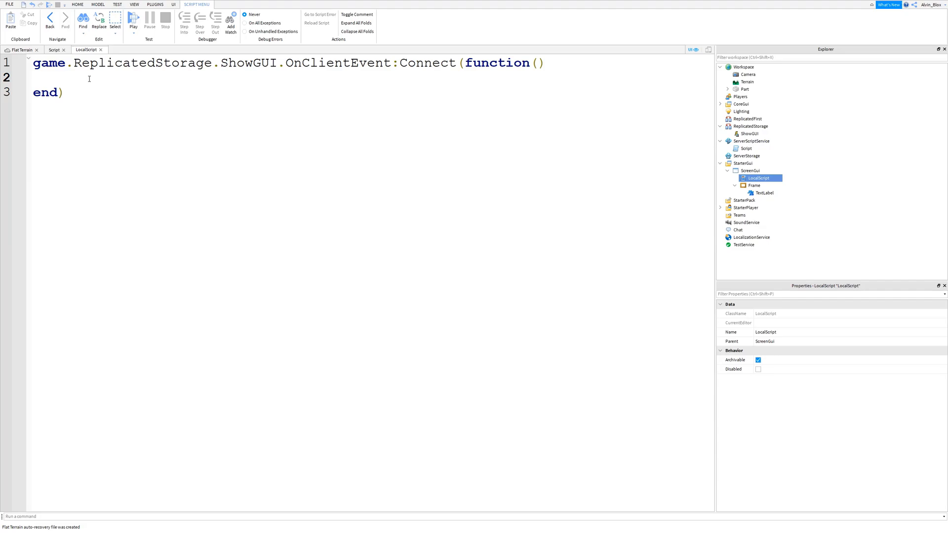
Set script.Parent.Frame.Visible to not script.Parent.Frame.Visible inside the handler
type("scri")
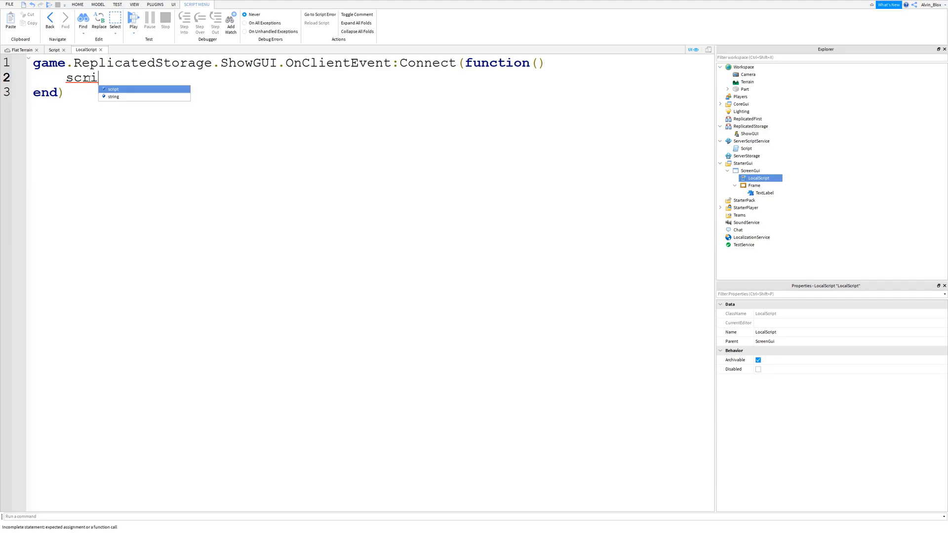
type("script.Parent.")
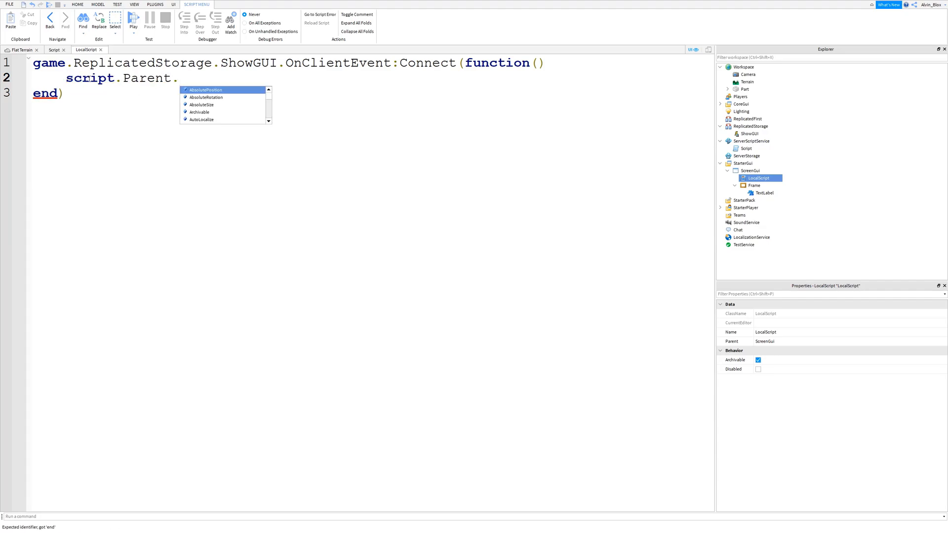
type("Frame.Visible =")
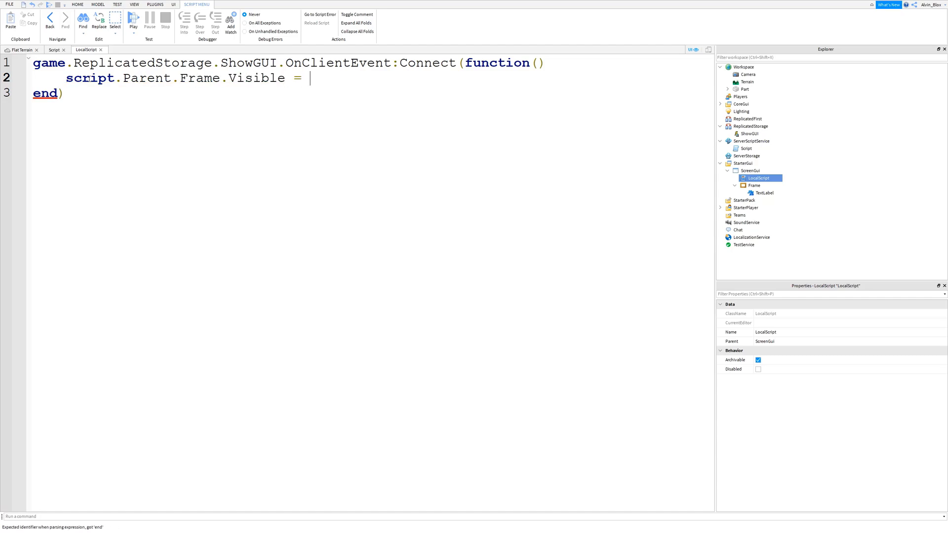
type("not")
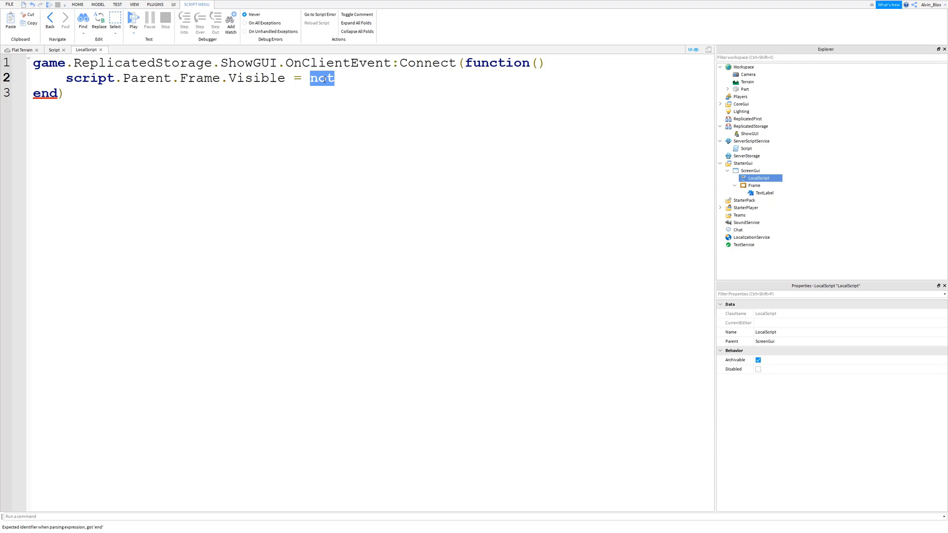
type("true")
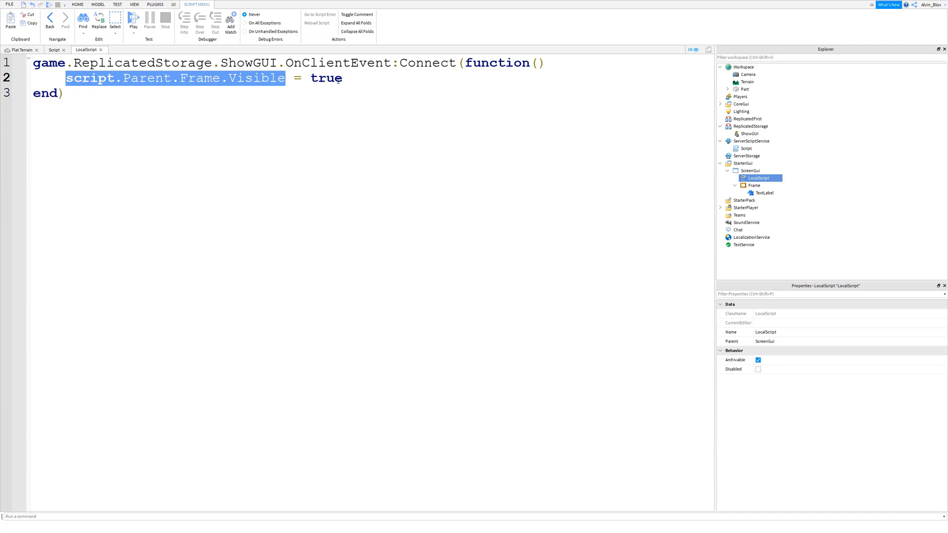
type("n")
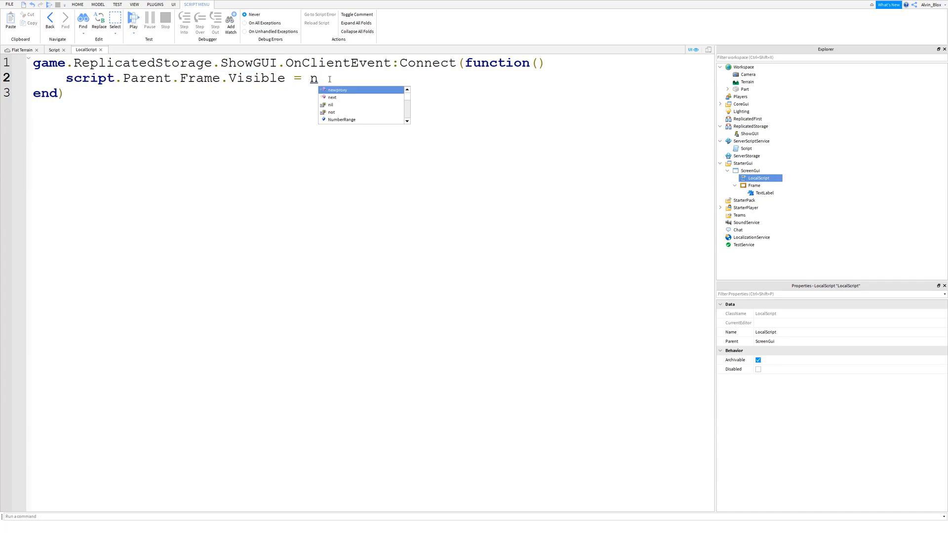
type("ot script.Parent.Frame.Visible")
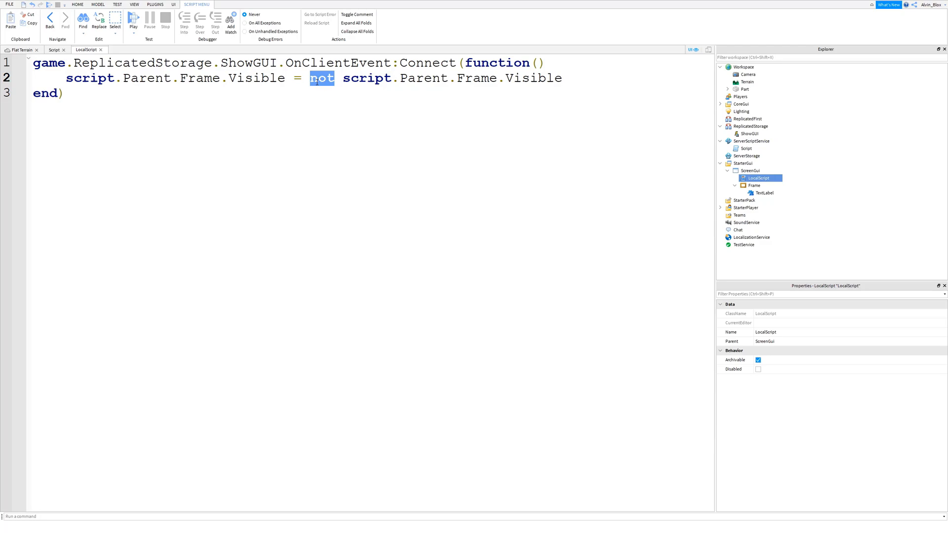
left_click_drag(309, 78, 561, 77)
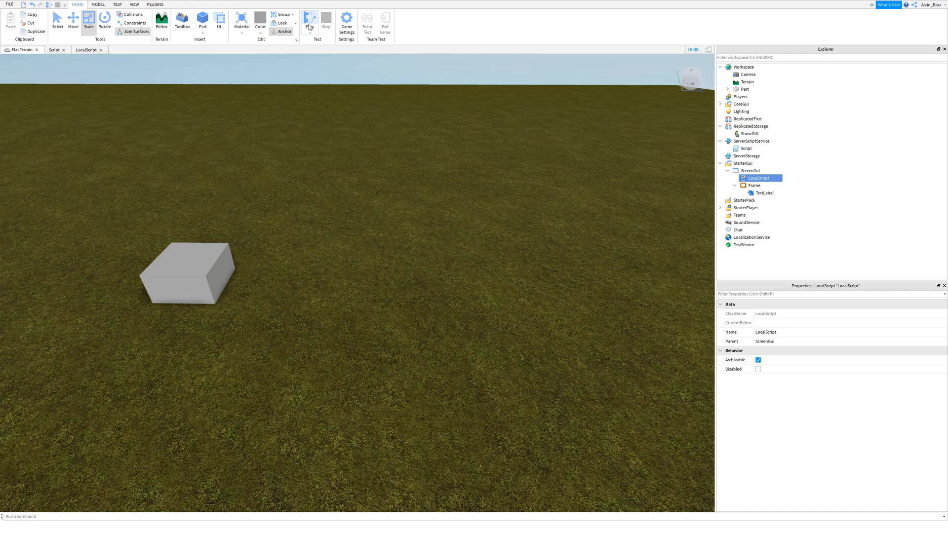
left_click(309, 23)
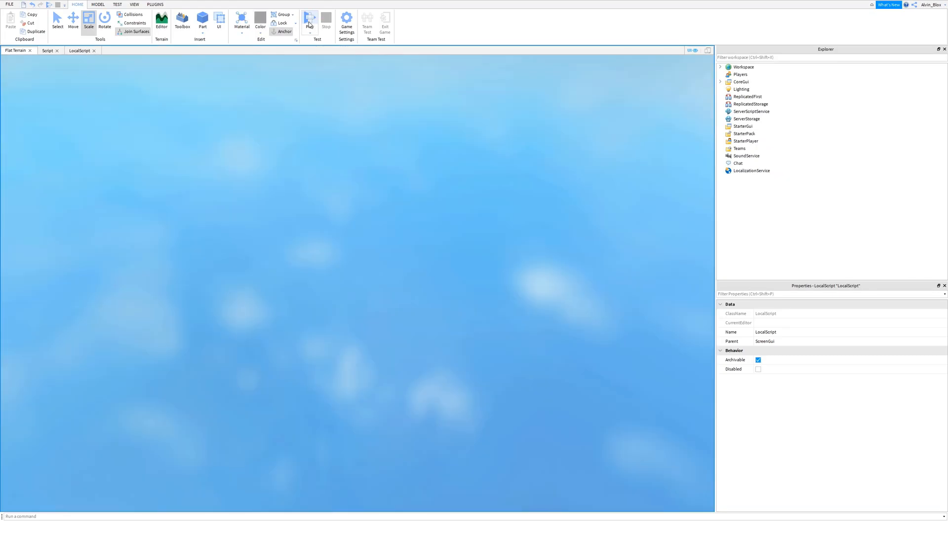
left_click(309, 20)
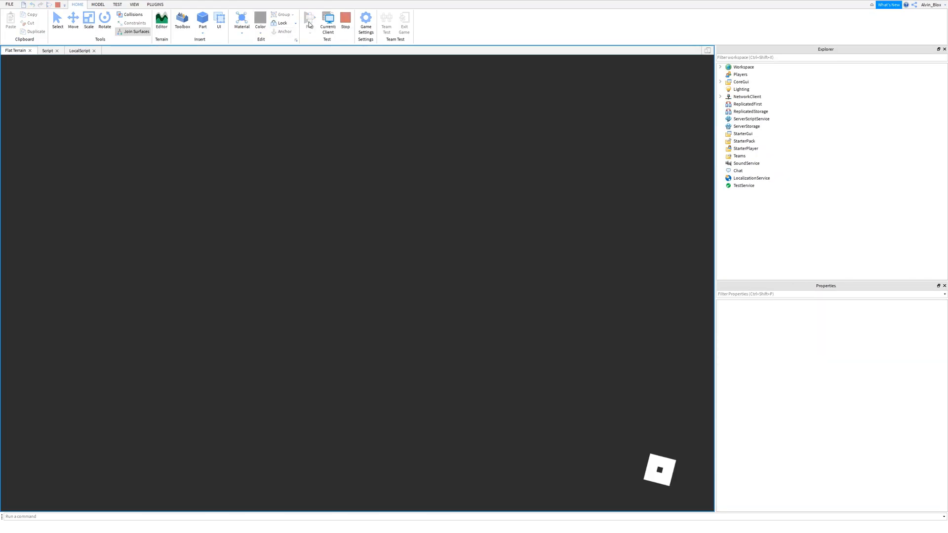
left_click(309, 23)
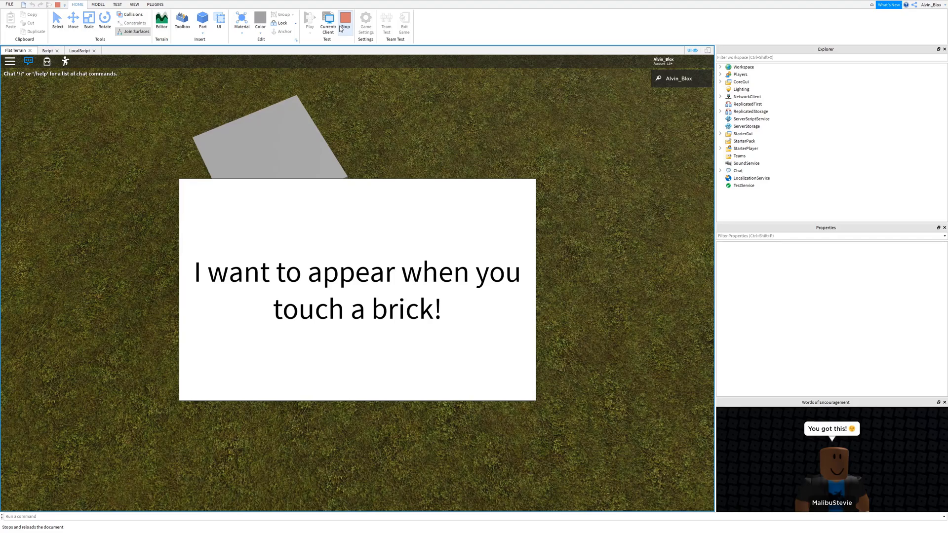
left_click(344, 23)
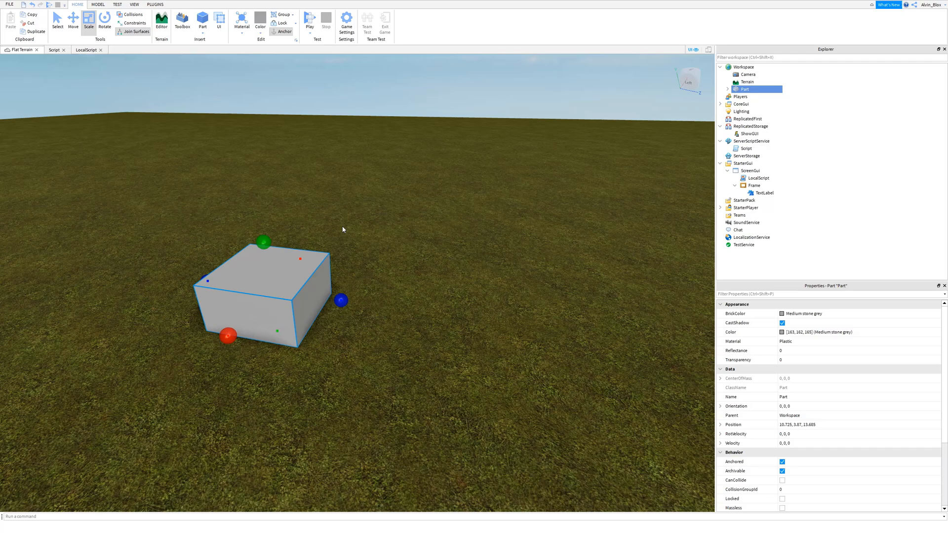
mouse_move(635, 228)
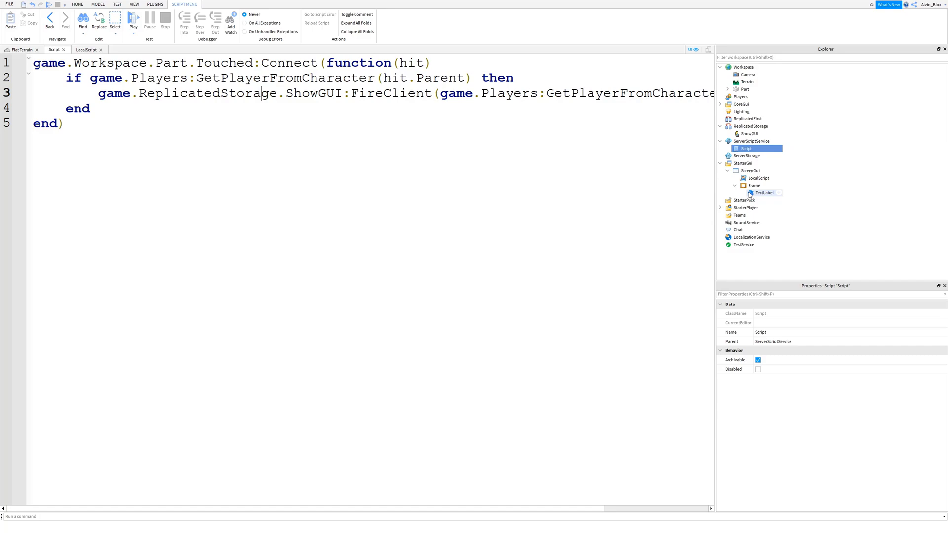
Insert blank lines above the Touched handler in the server Script
left_click(86, 50)
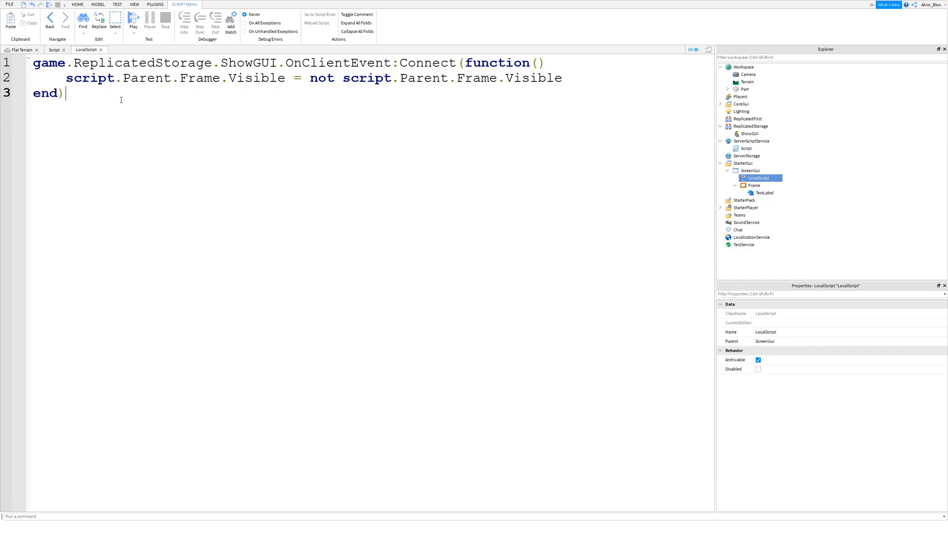
key("ctrl+a")
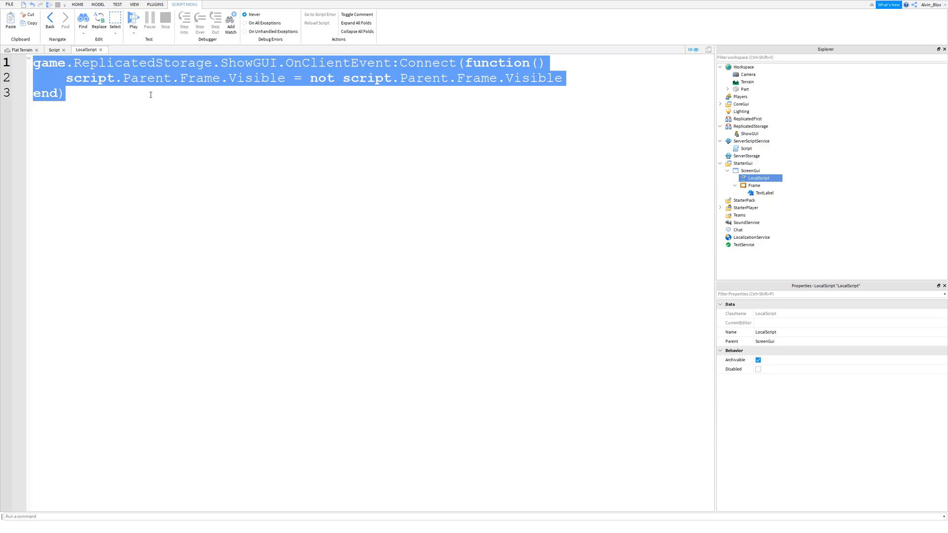
mouse_move(663, 108)
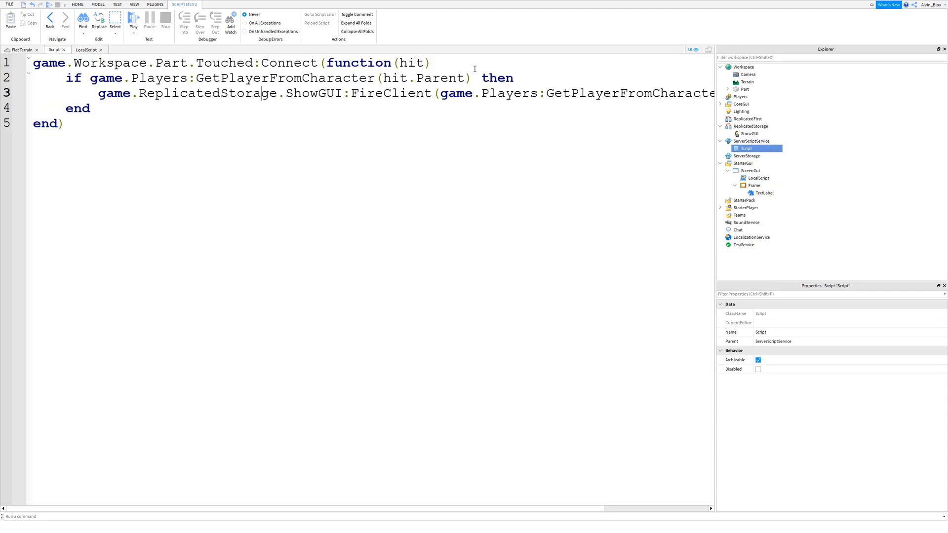
key("ctrl+a")
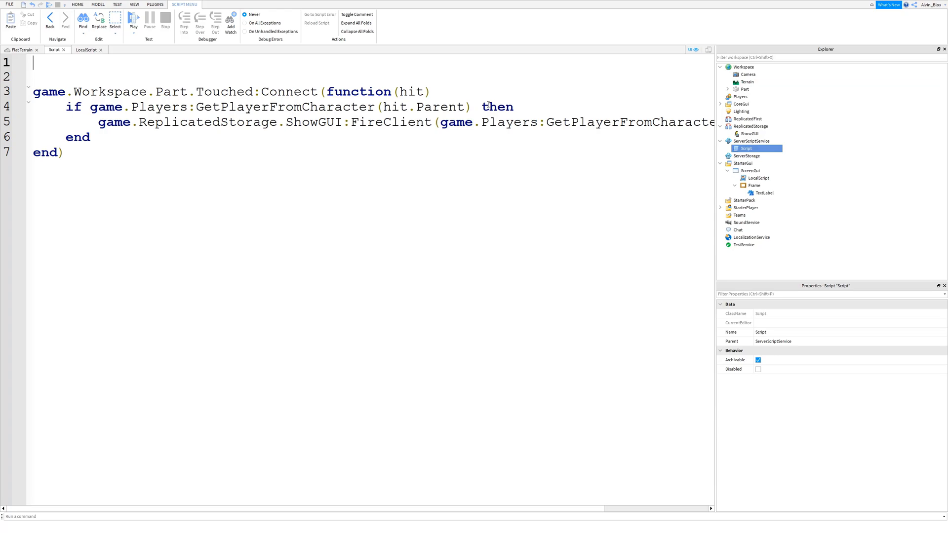
Declare local debounce = false at the top of the server Script
type("local")
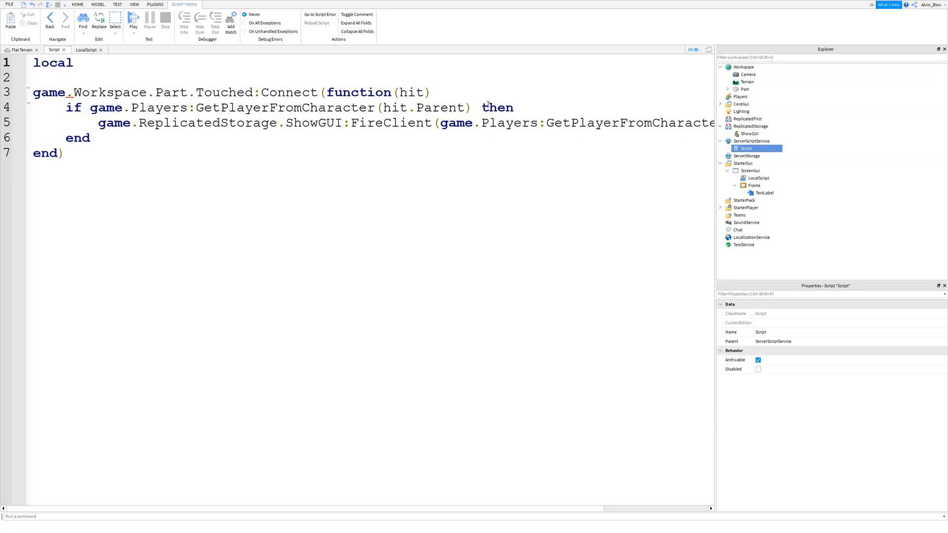
type("cooldo")
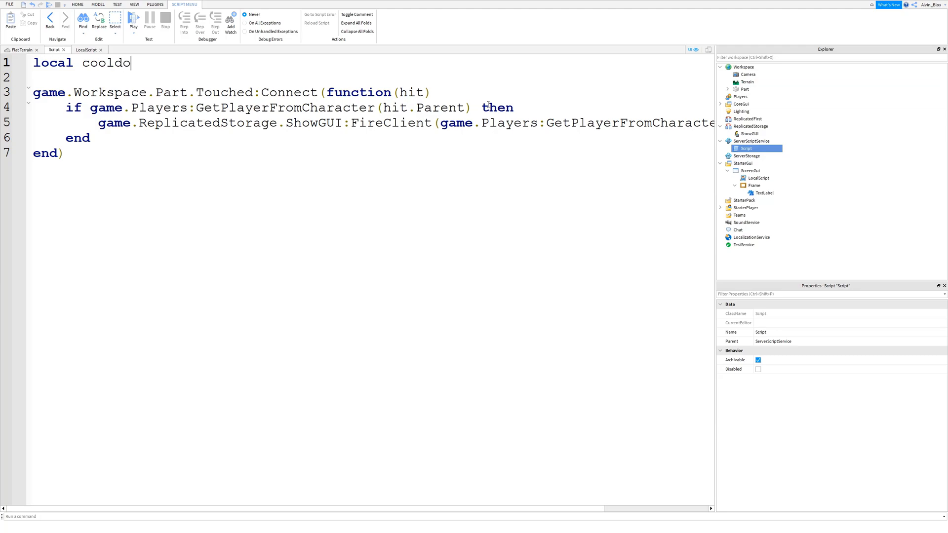
type("debounce")
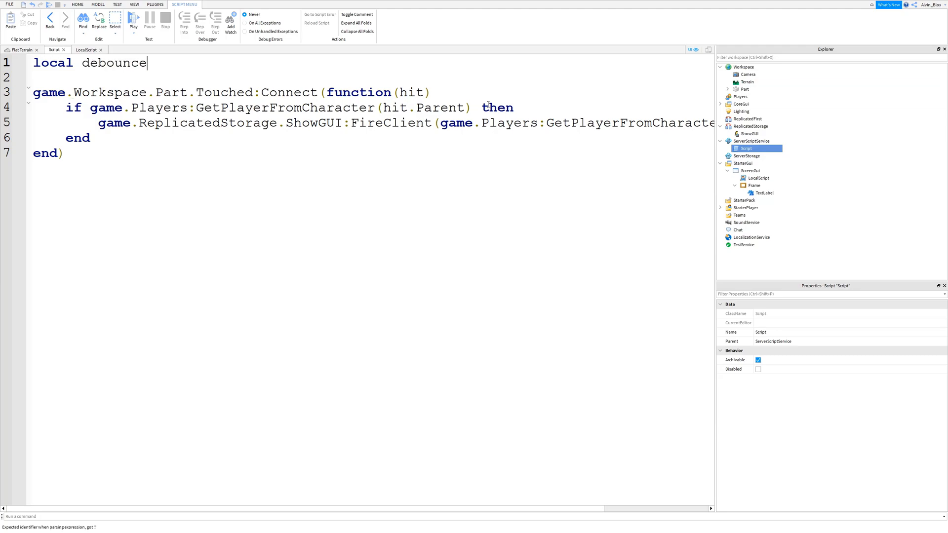
type("= false")
type("wai")
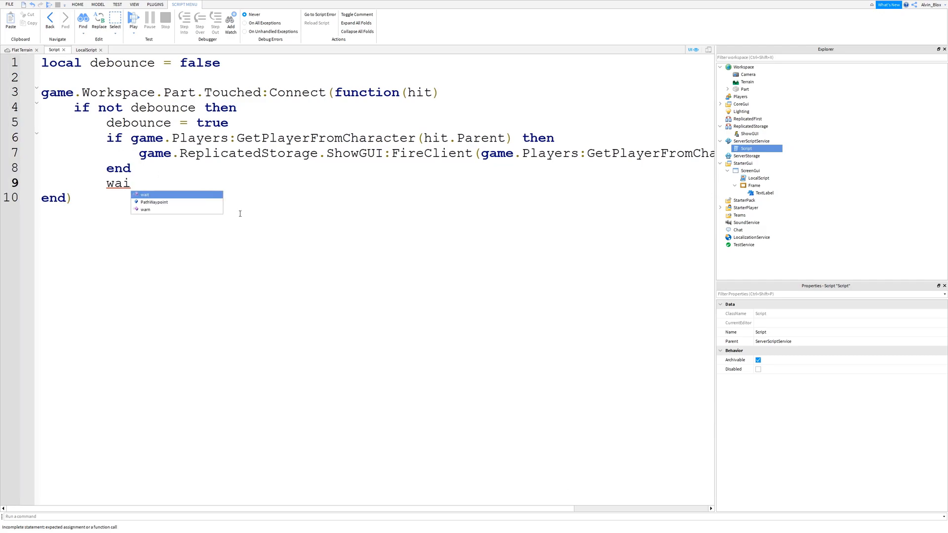
Add the wait and reset debounce assignment after setting it true in the handler
type("t(1")
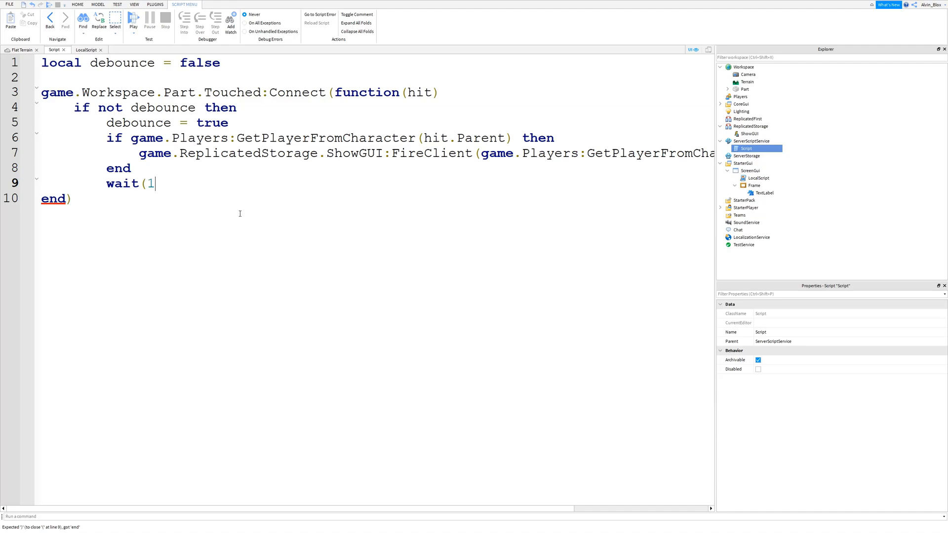
type("de")
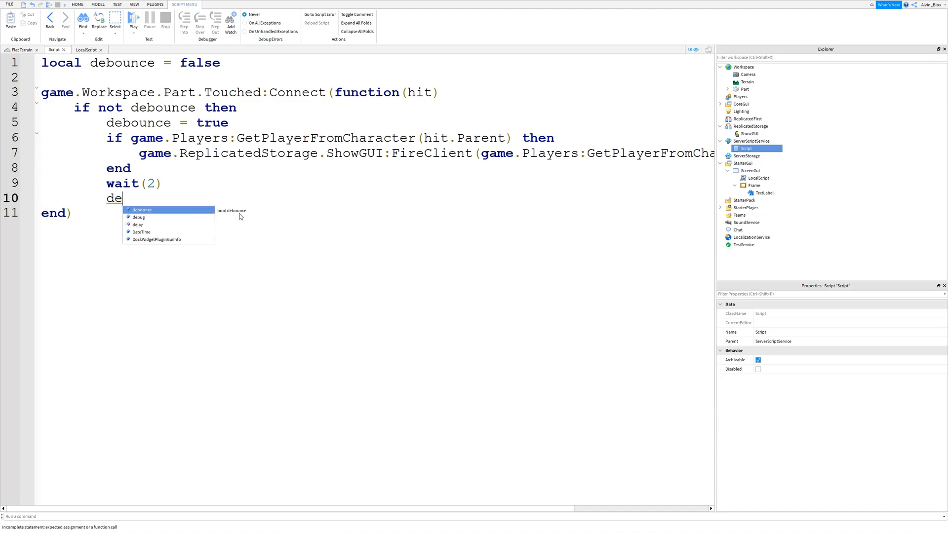
type("bounce =")
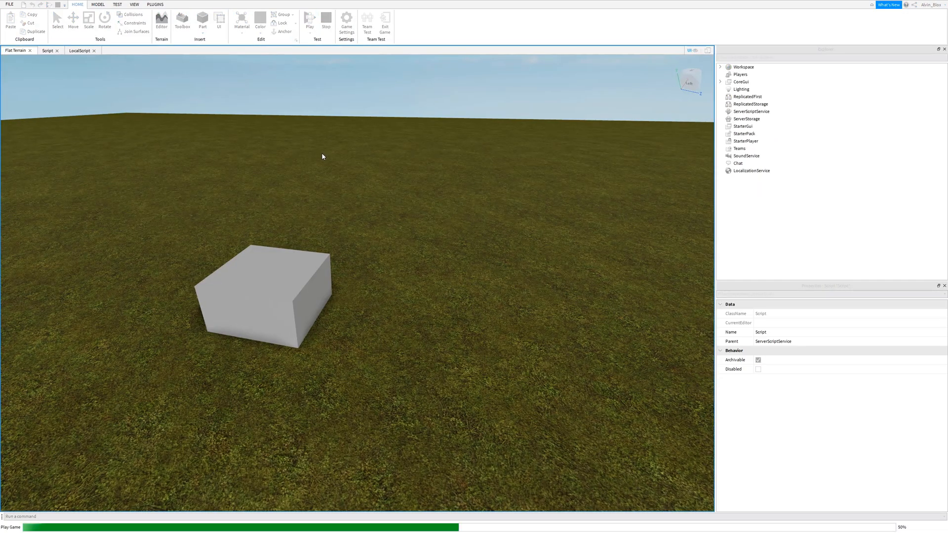
Start a playtest from the Home tab, then stop it
left_click(311, 22)
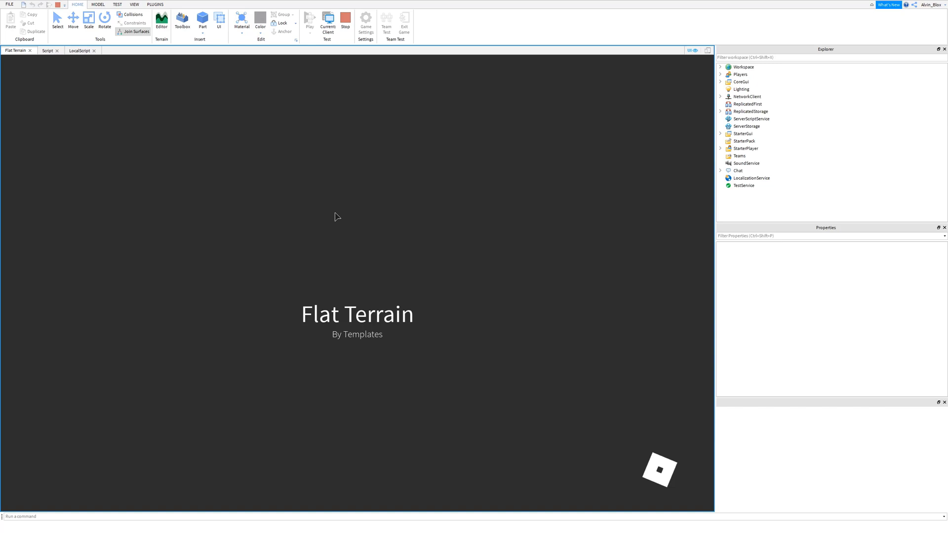
left_click(309, 20)
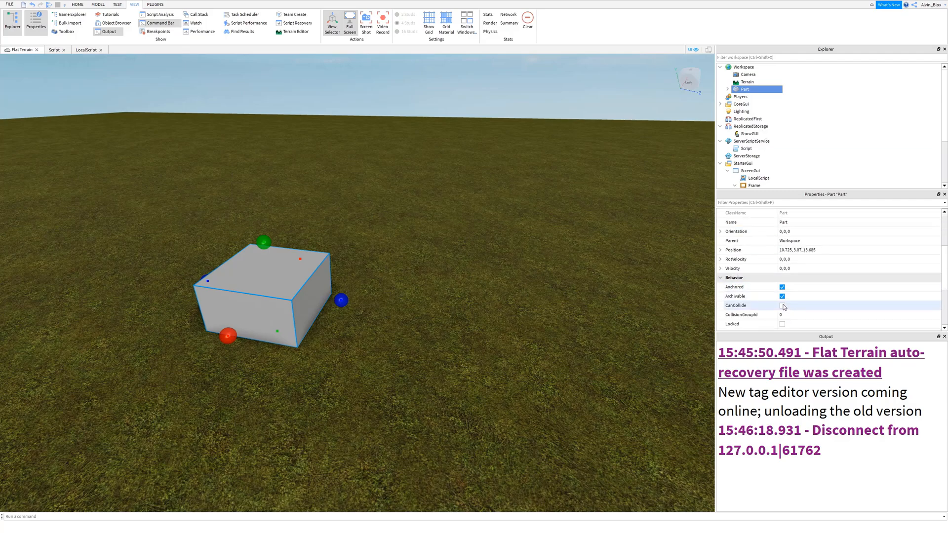
Launch another playtest of the place with Play
left_click(782, 305)
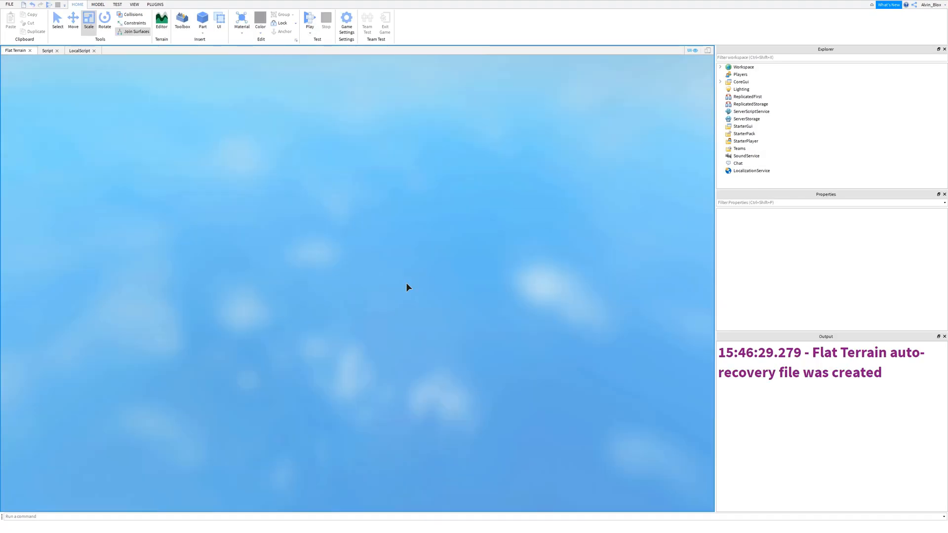
Stand the character on the green Part in the playtest, then stop the test
left_click(309, 22)
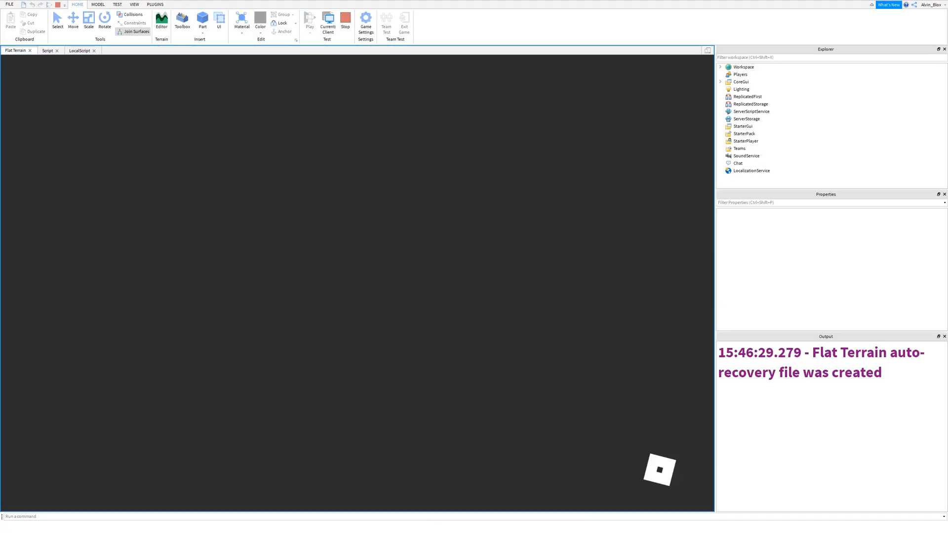
left_click(309, 23)
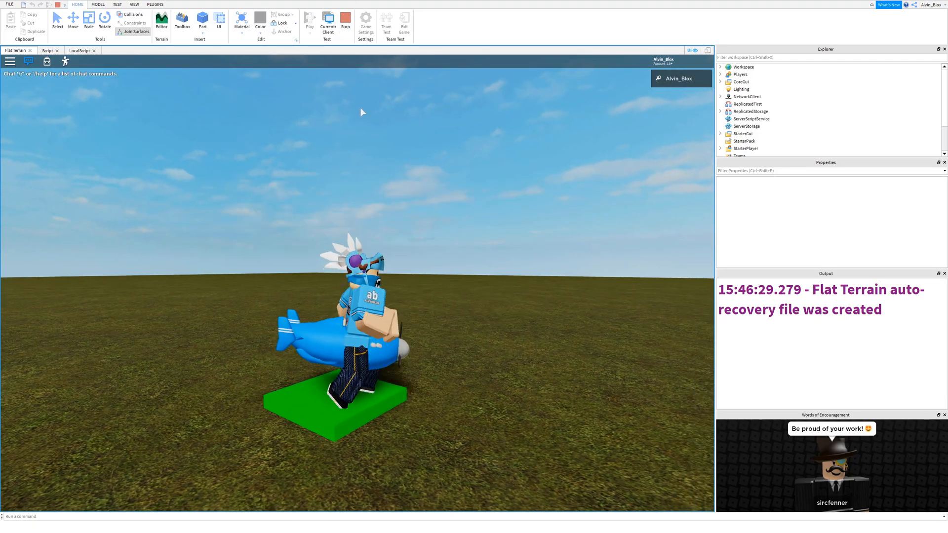
left_click(326, 20)
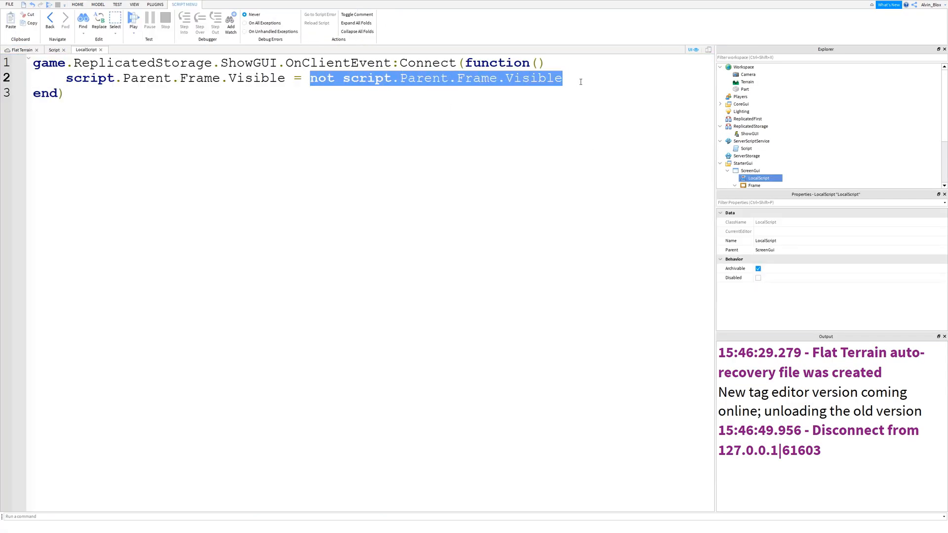
Set Frame.Visible to true, add wait(2), then 'script.Parent.Frame.Visible = false', and start a playtest
type("tru")
type("wait(")
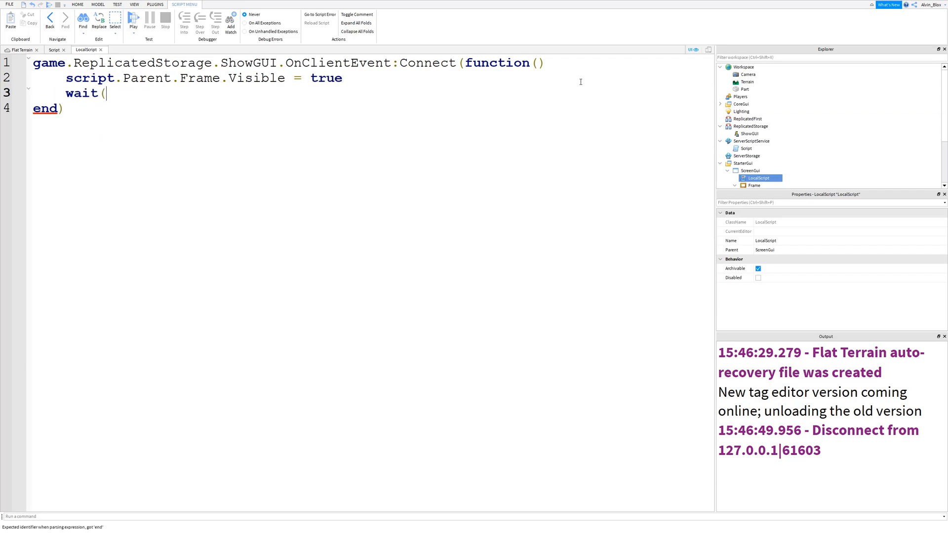
type("5)")
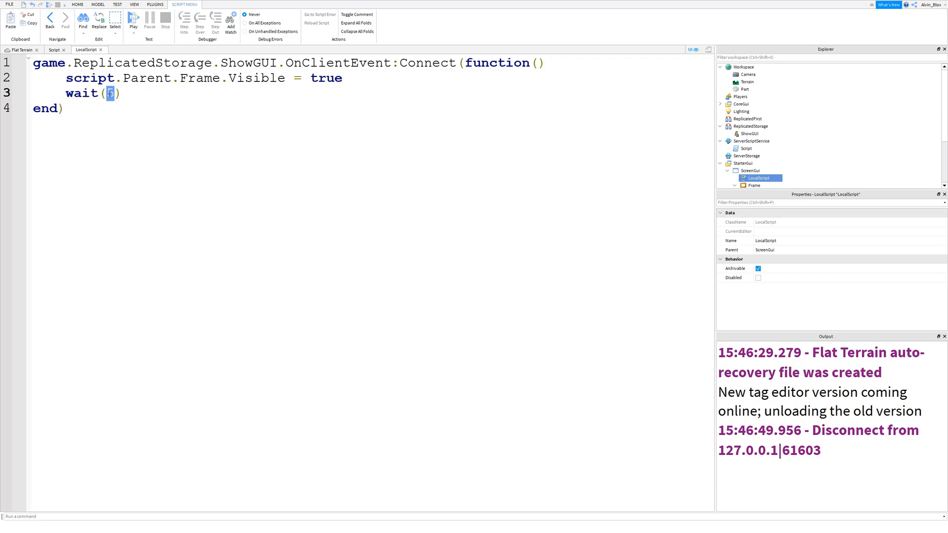
type("2")
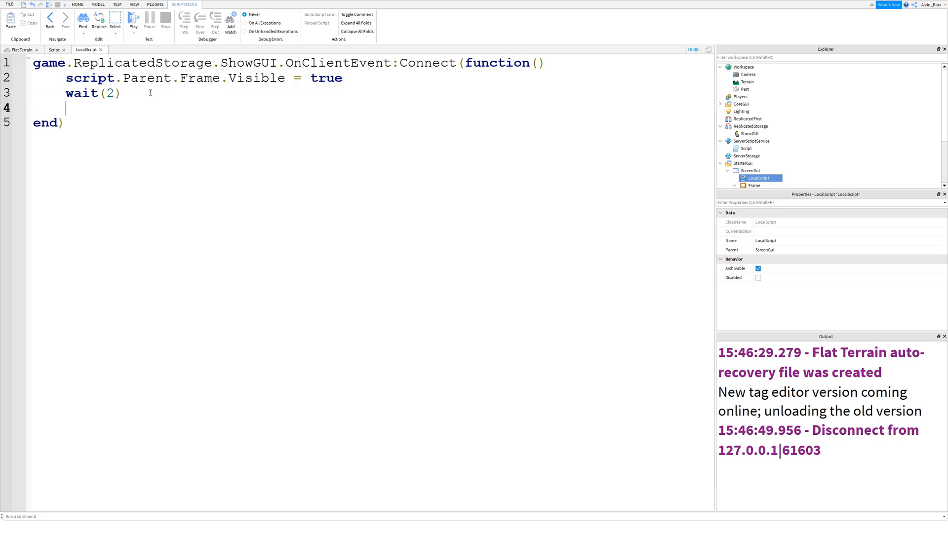
type("script.Parent.Frame.Visible = false")
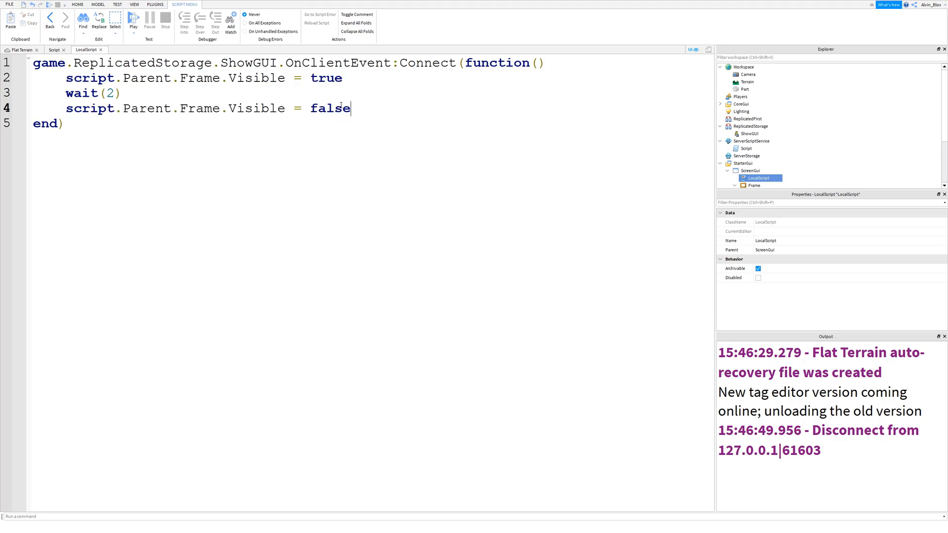
left_click(133, 20)
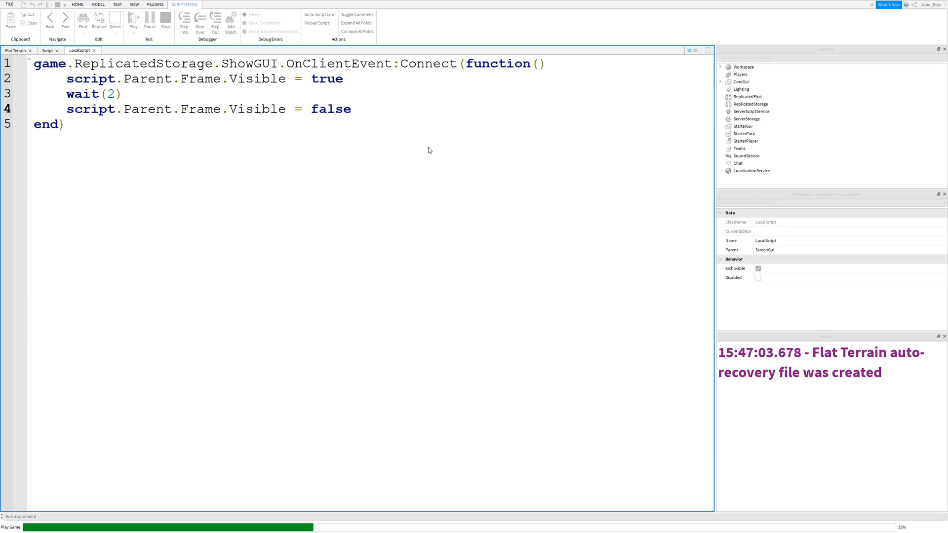
Run the playtest, walk the character toward the green Part, then stop the test
left_click(133, 20)
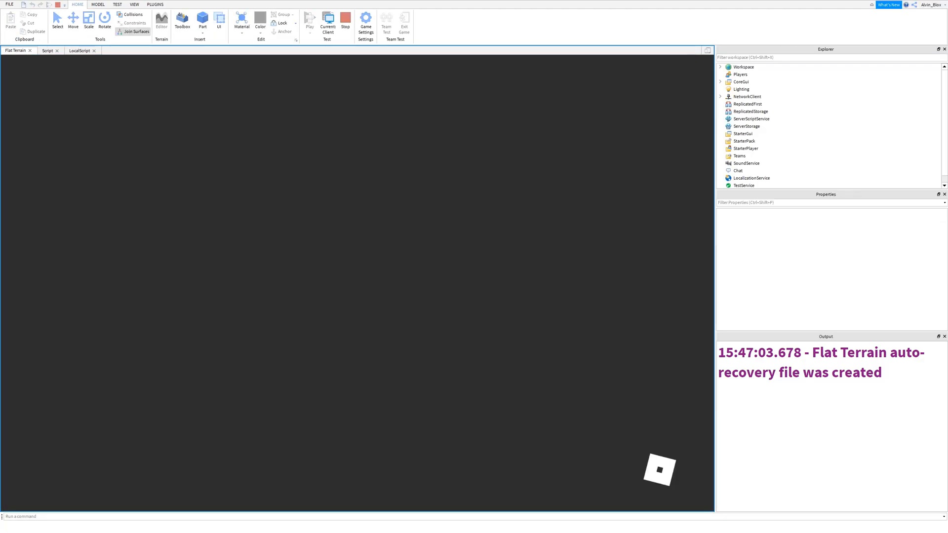
left_click(309, 21)
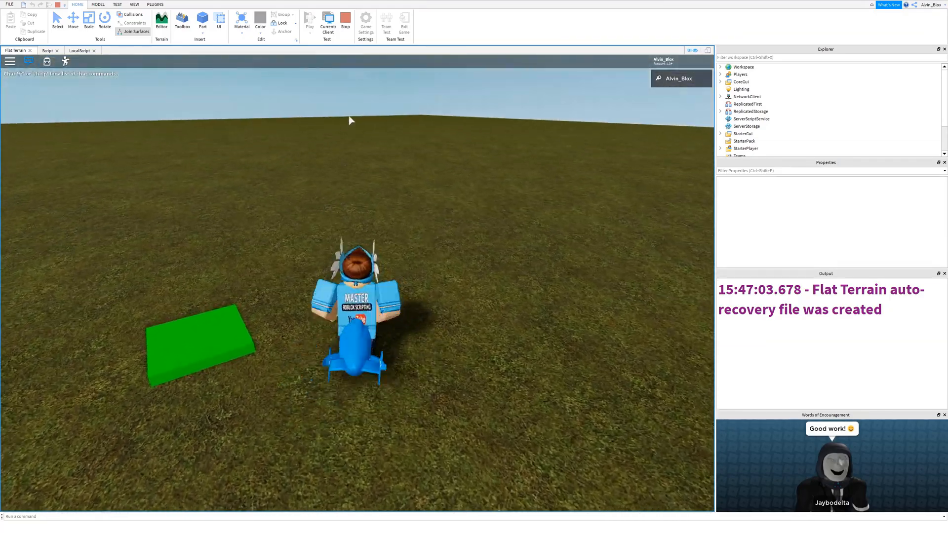
left_click(346, 20)
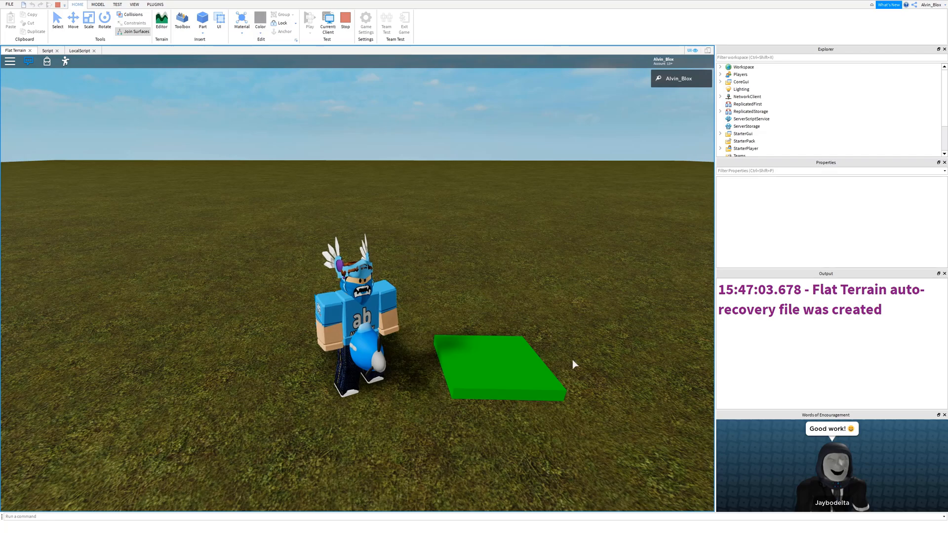
mouse_move(353, 201)
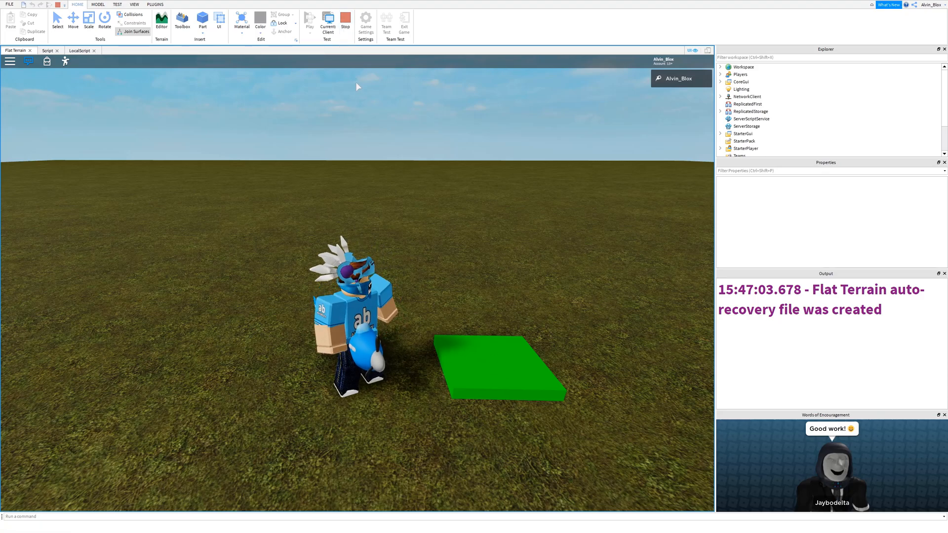
left_click(346, 22)
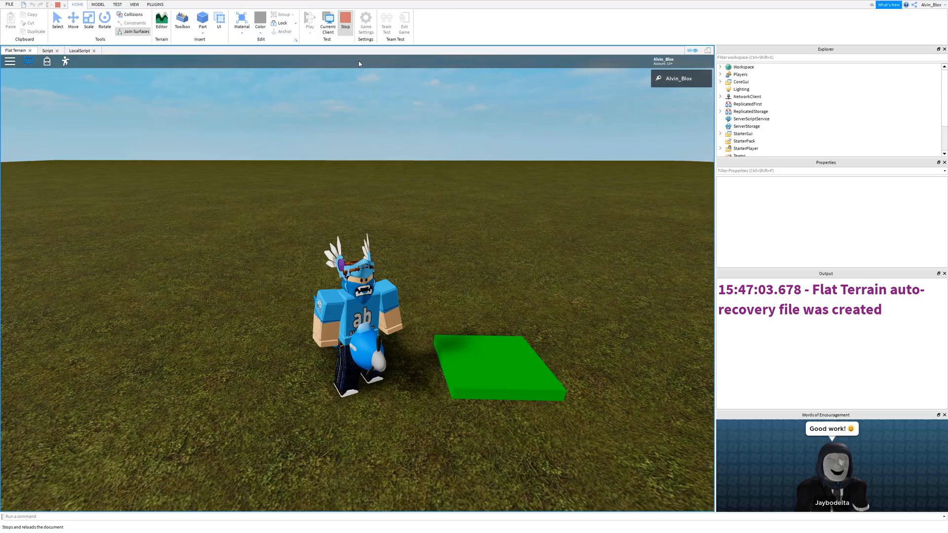